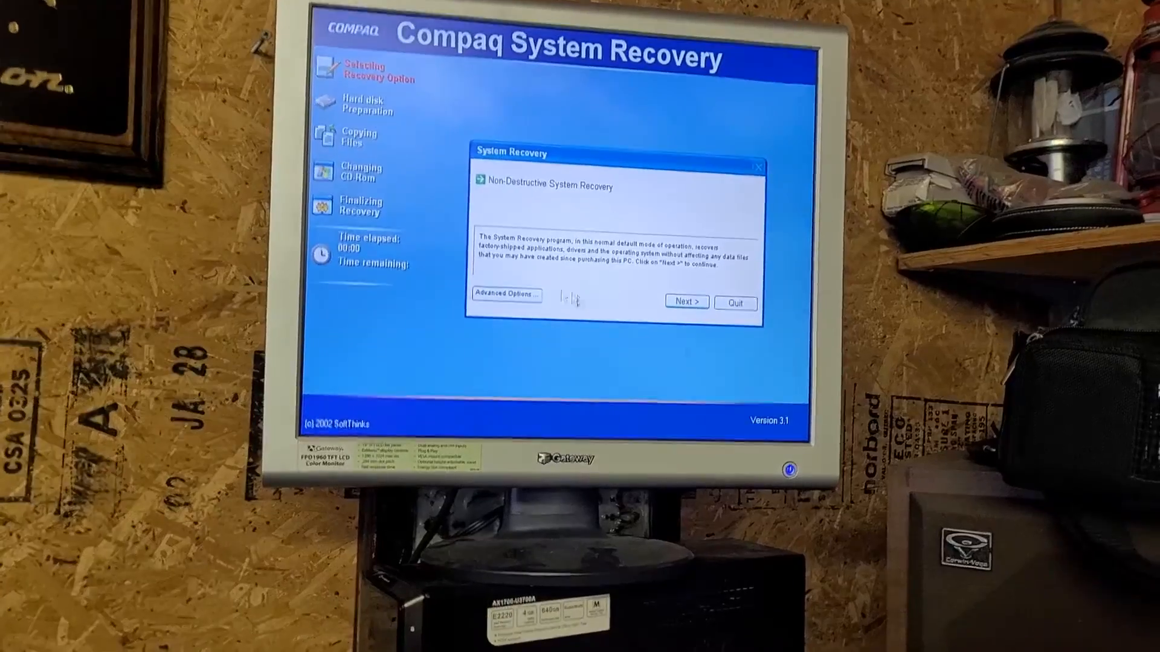
Choose System Recovery - Quick Format and confirm erasing all files on the user partition
click(685, 302)
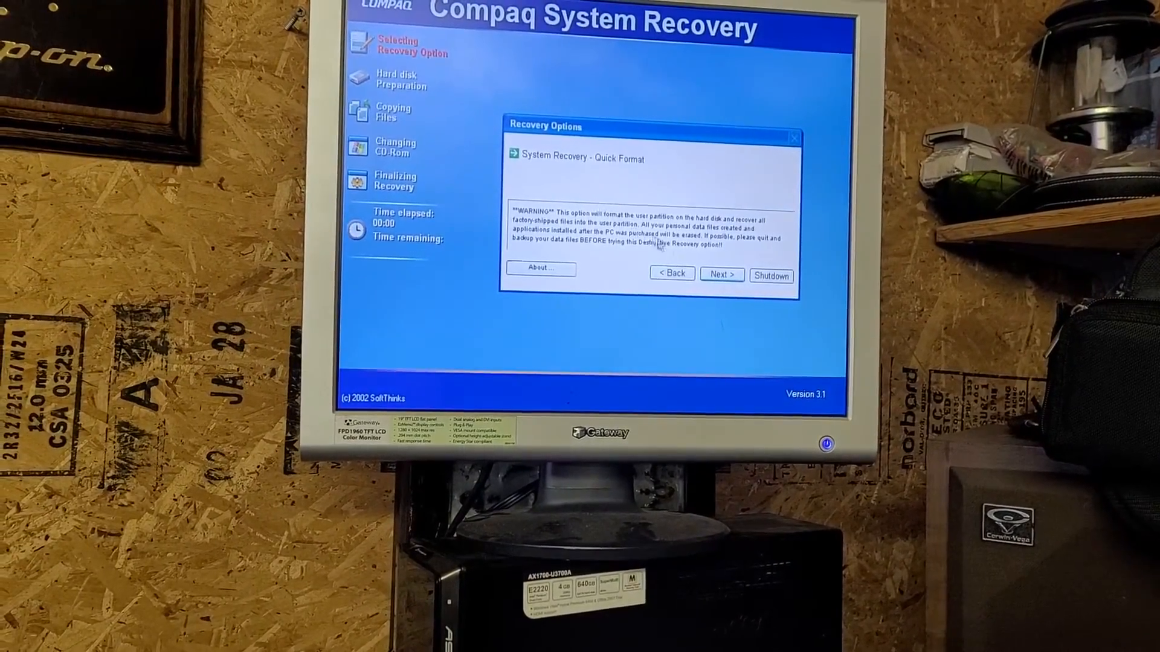
click(720, 274)
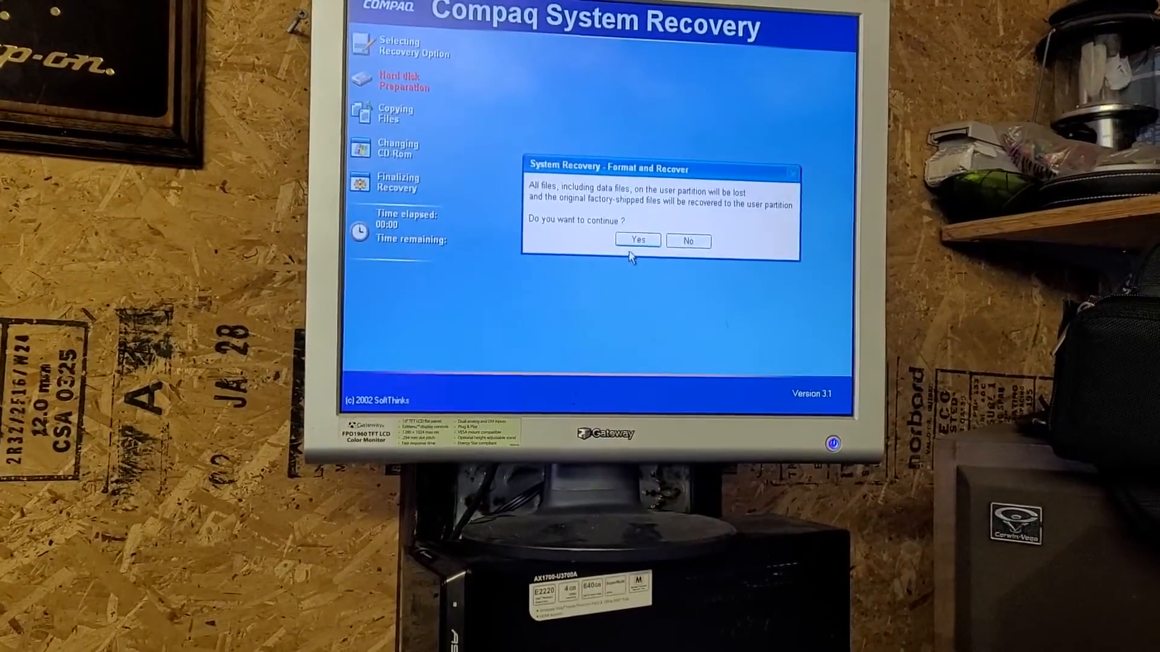
click(637, 241)
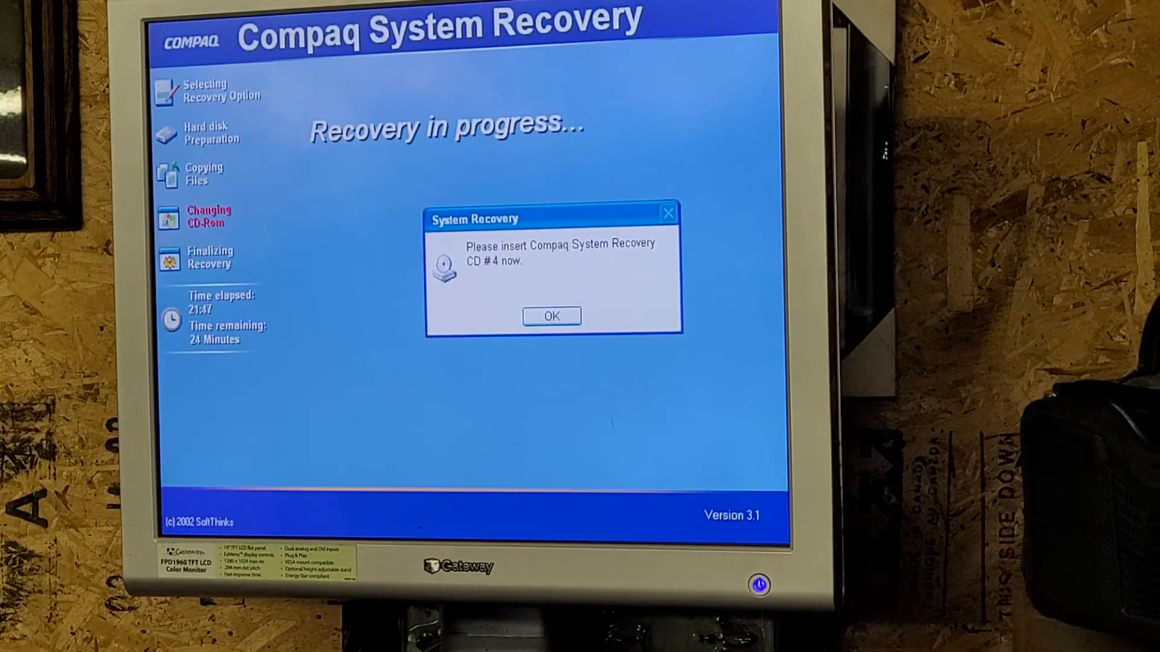
Continue the restore with recovery CD #4 inserted, until CD #5 is requested
click(551, 316)
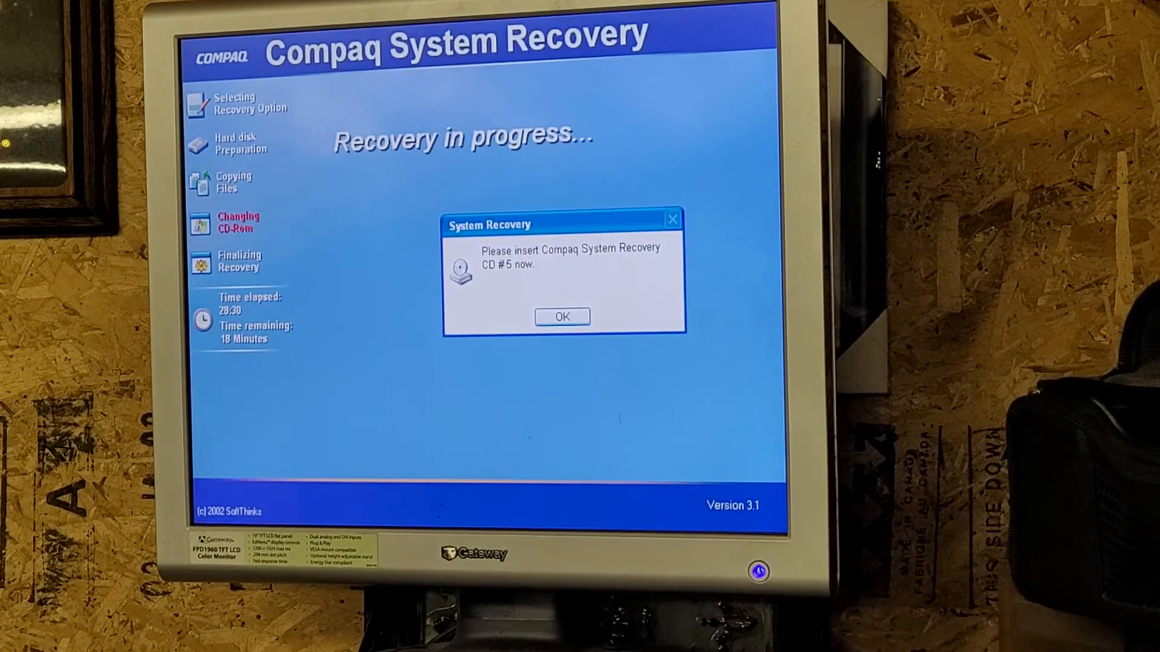
Continue the restore with recovery CD #5 inserted, until recovery finishes
click(562, 317)
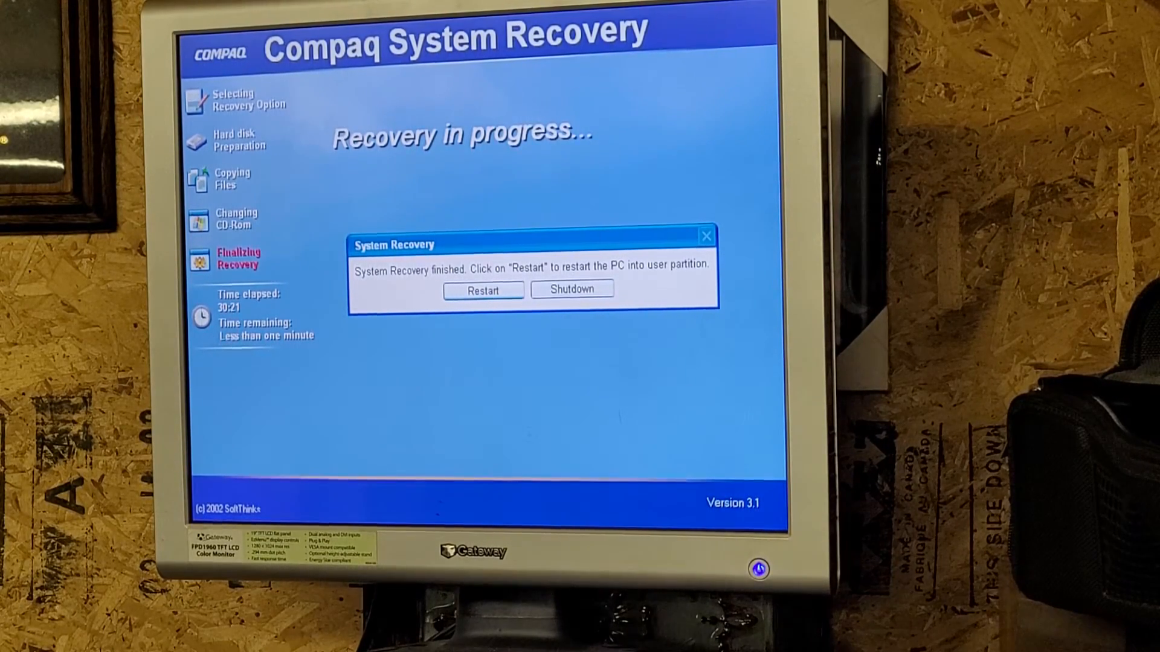
Restart the PC from the System Recovery finished dialog
click(482, 289)
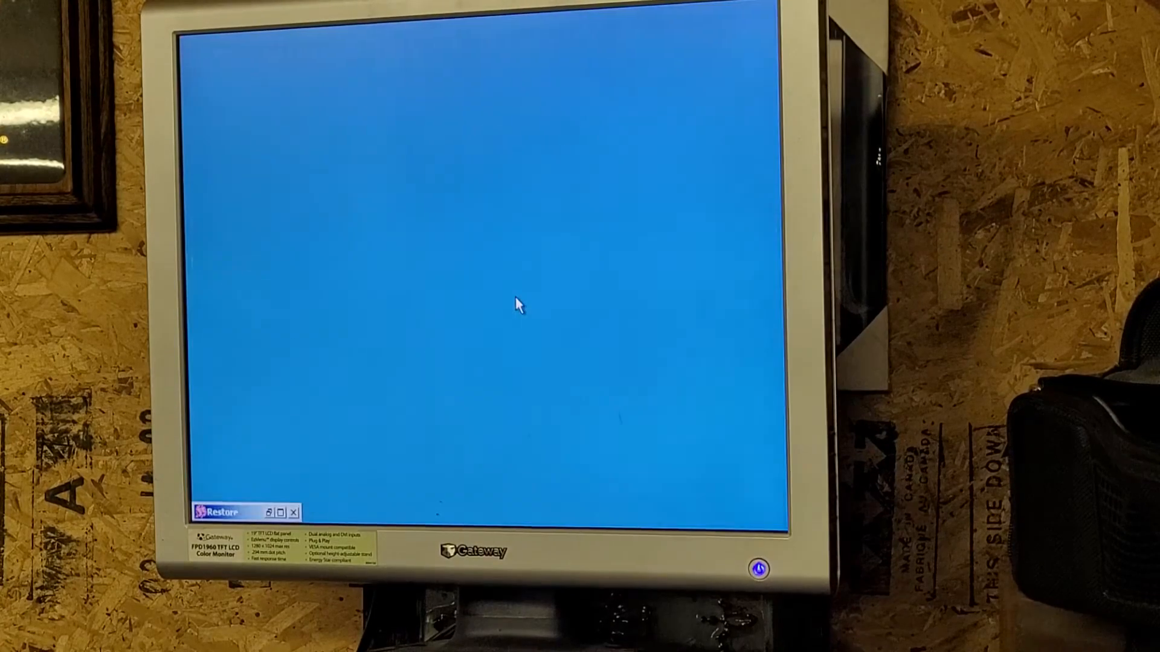
mouse_move(597, 288)
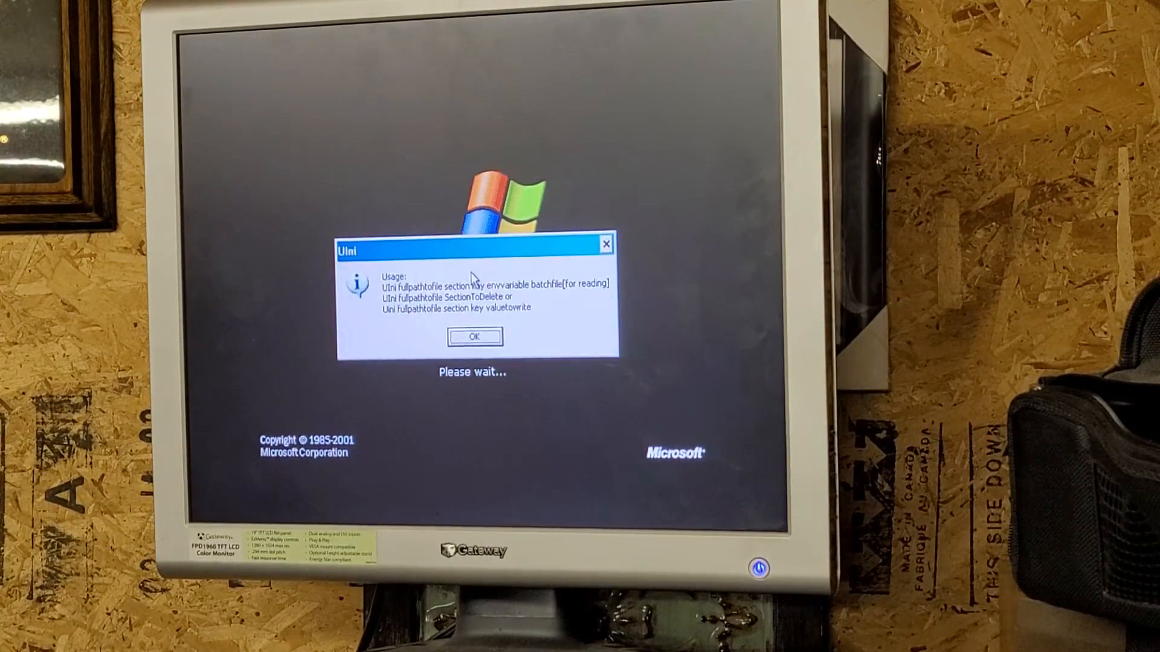
Dismiss the UIni usage message box and let Windows finish preparing
click(473, 336)
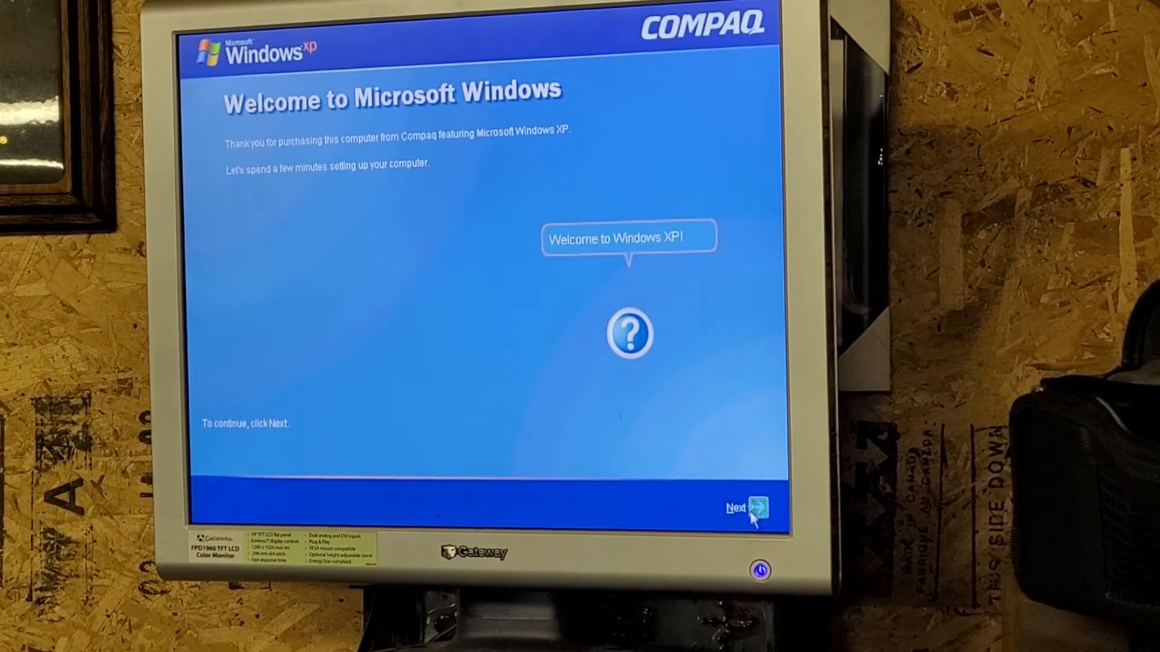
Keep default US region and Eastern Time, and accept the Compaq and Microsoft licenses
click(755, 507)
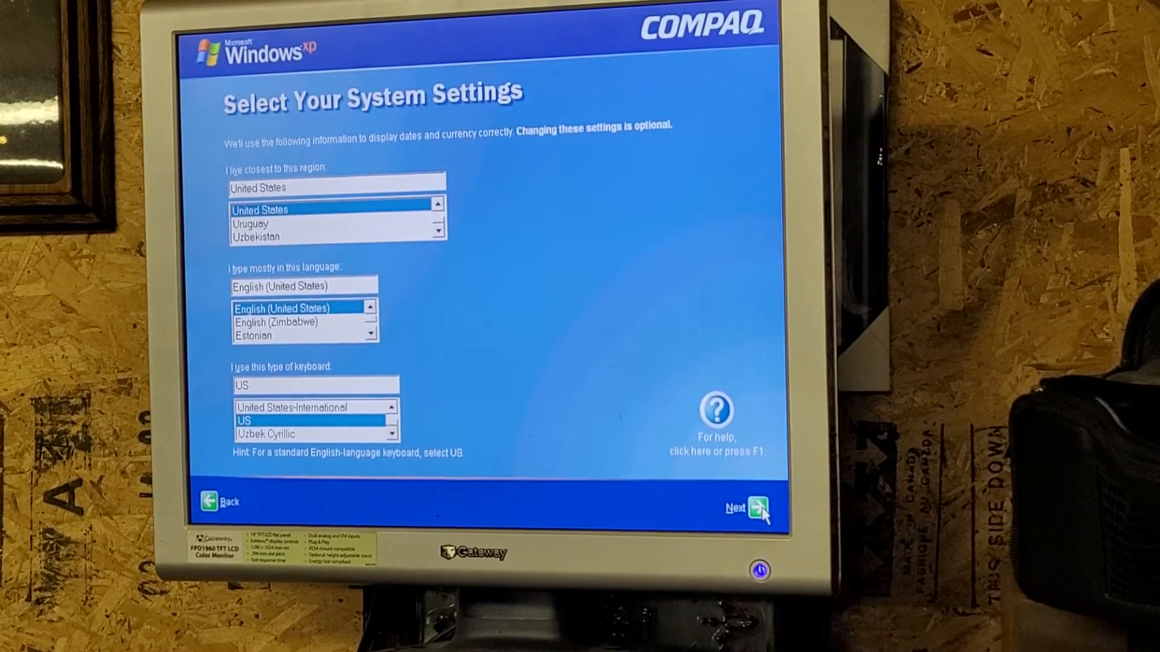
click(754, 507)
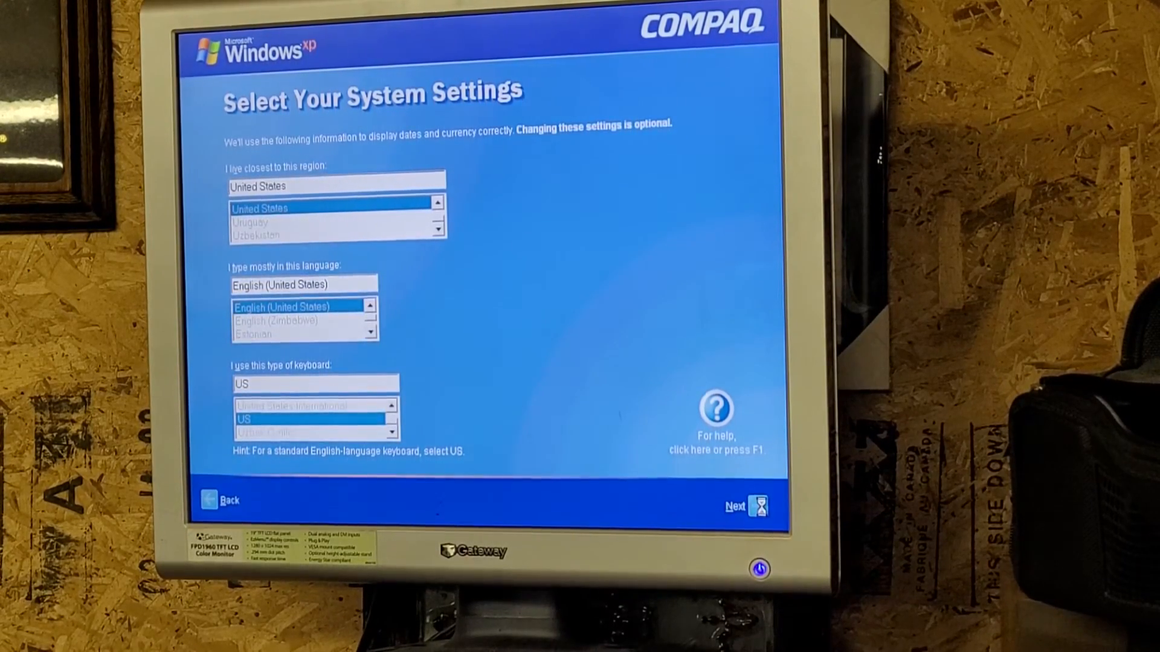
click(747, 506)
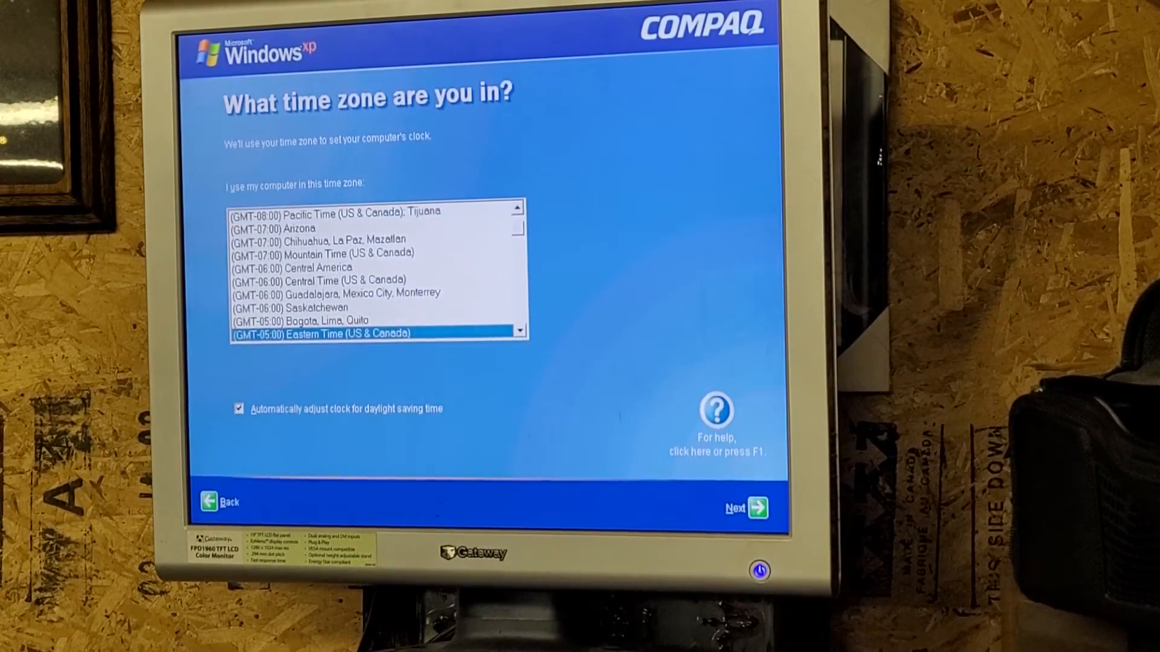
click(756, 508)
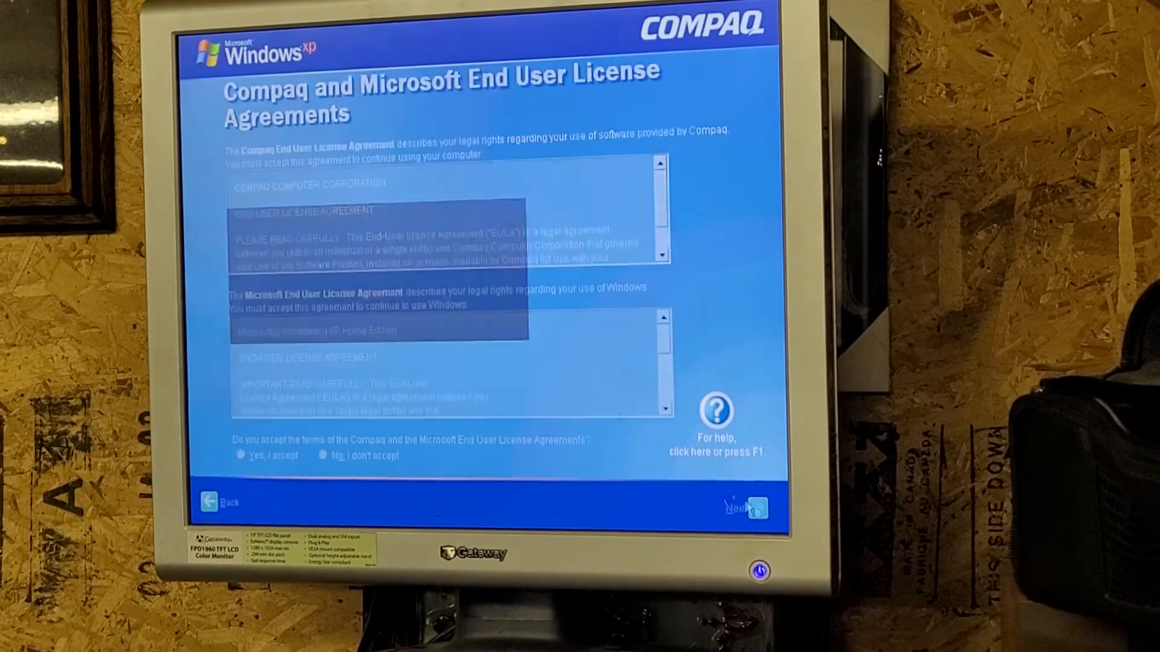
click(241, 454)
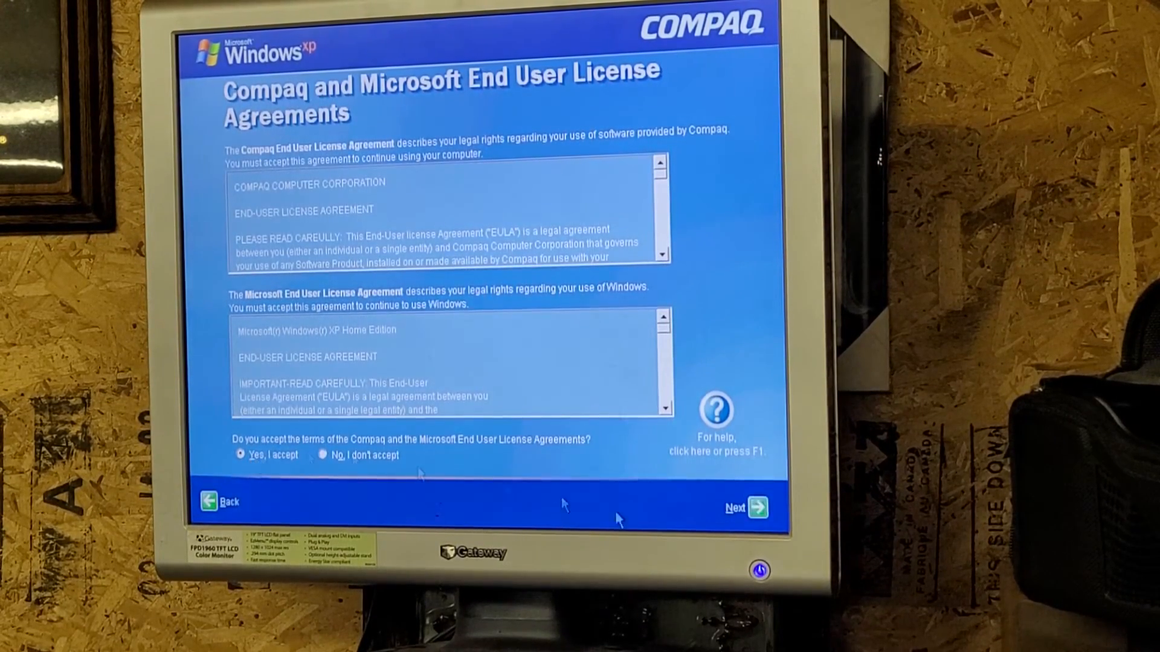
mouse_move(755, 508)
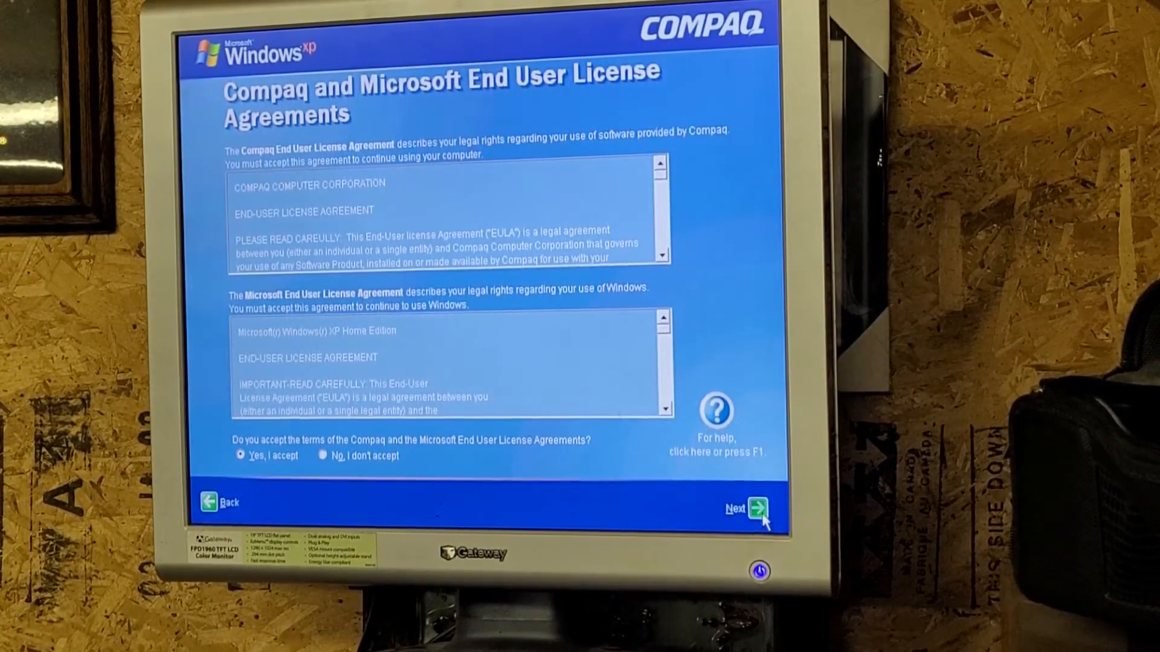
click(754, 508)
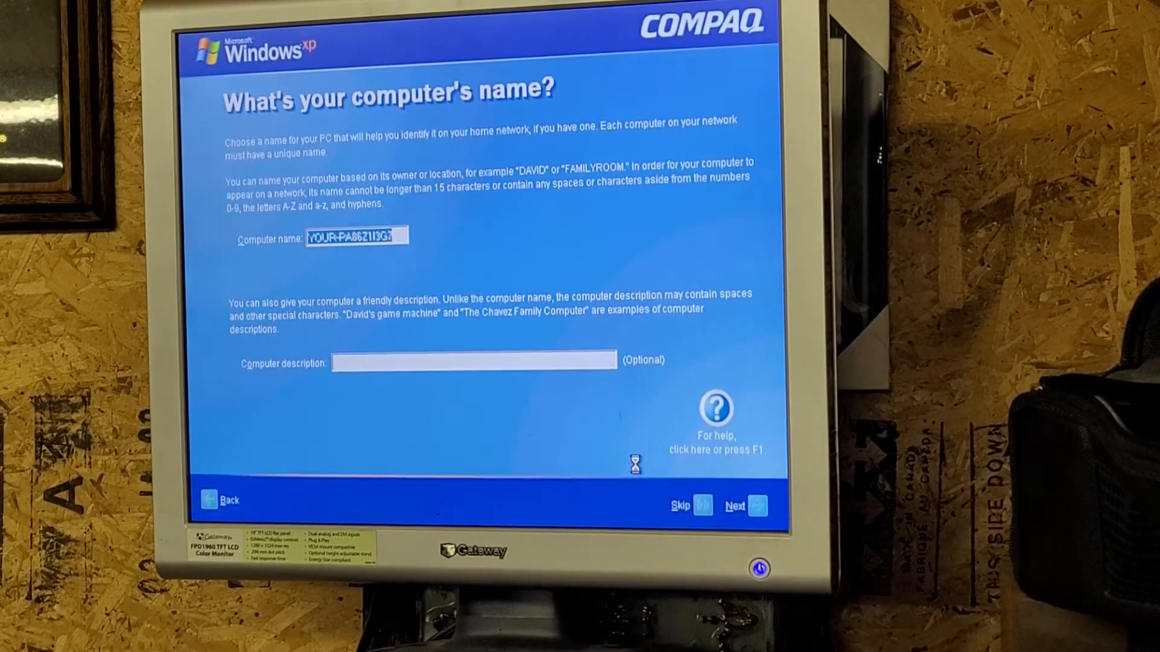
Keep the suggested computer name and move past the internet connectivity check
click(752, 506)
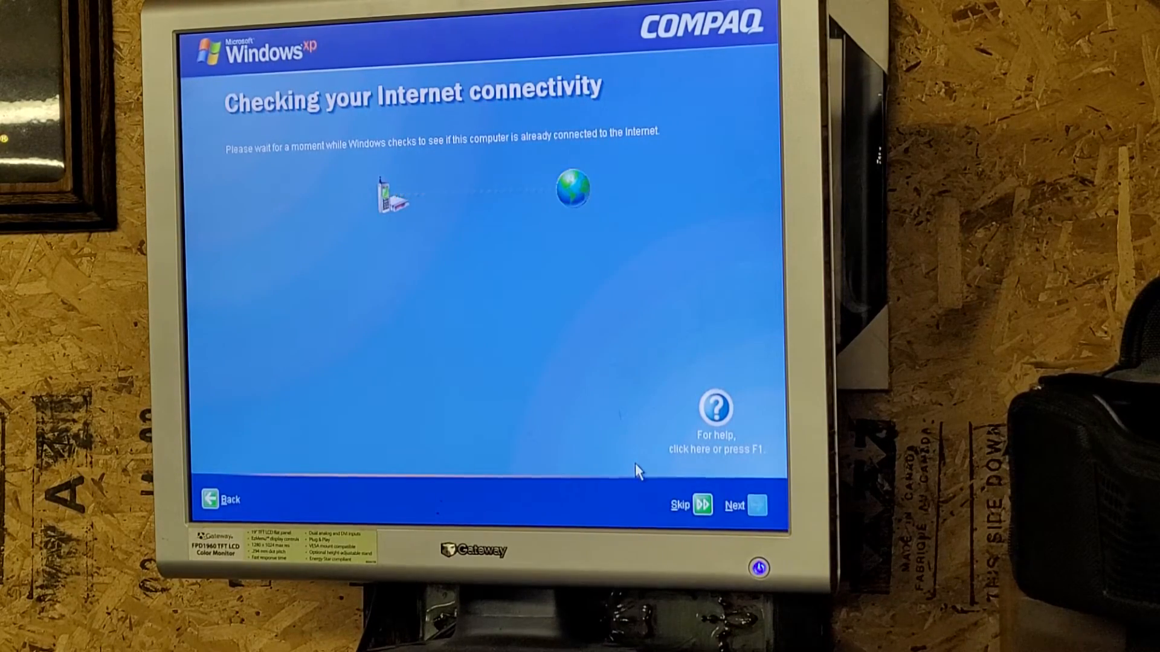
click(746, 505)
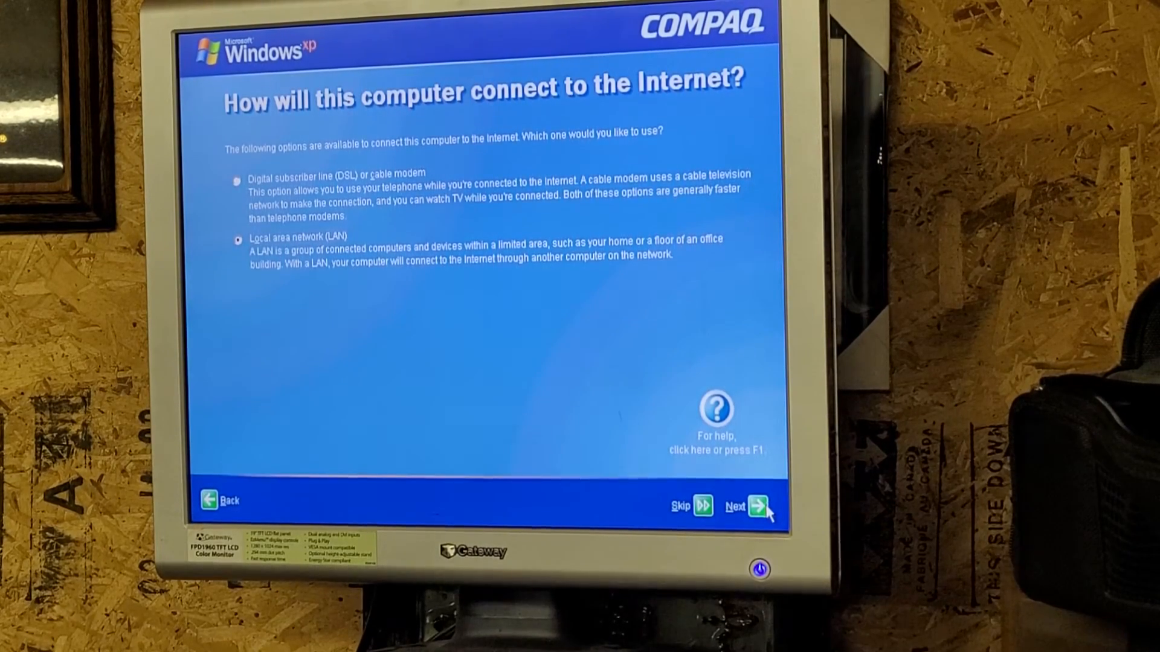
Use a LAN connection with automatic IP and DNS, and skip registration
click(755, 506)
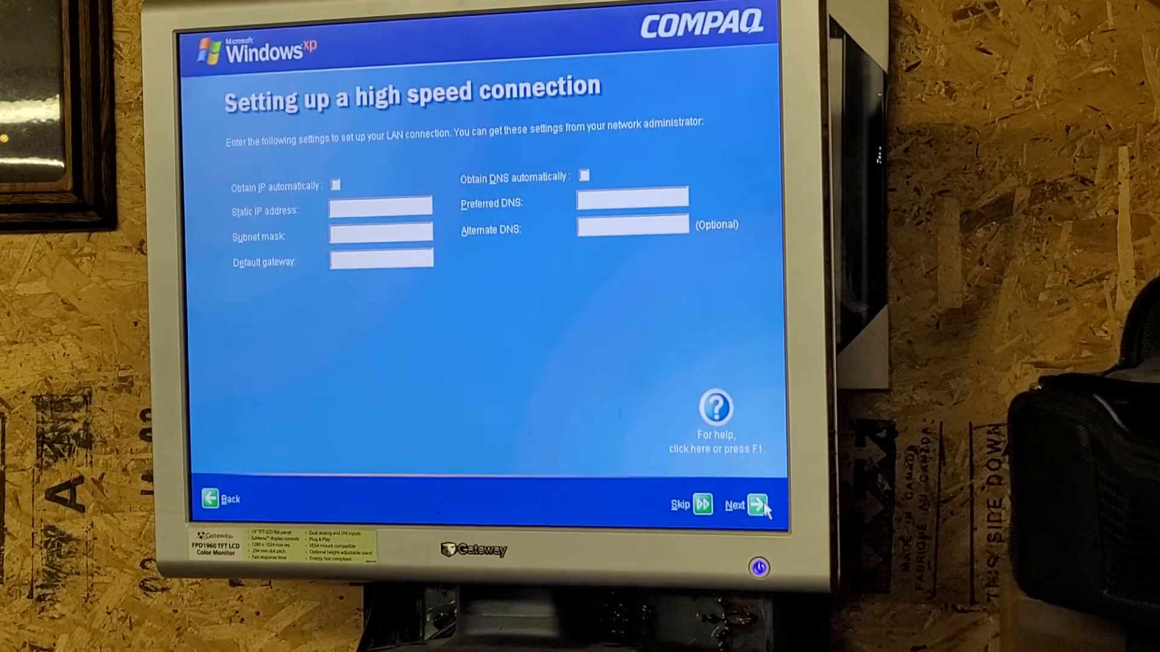
click(334, 185)
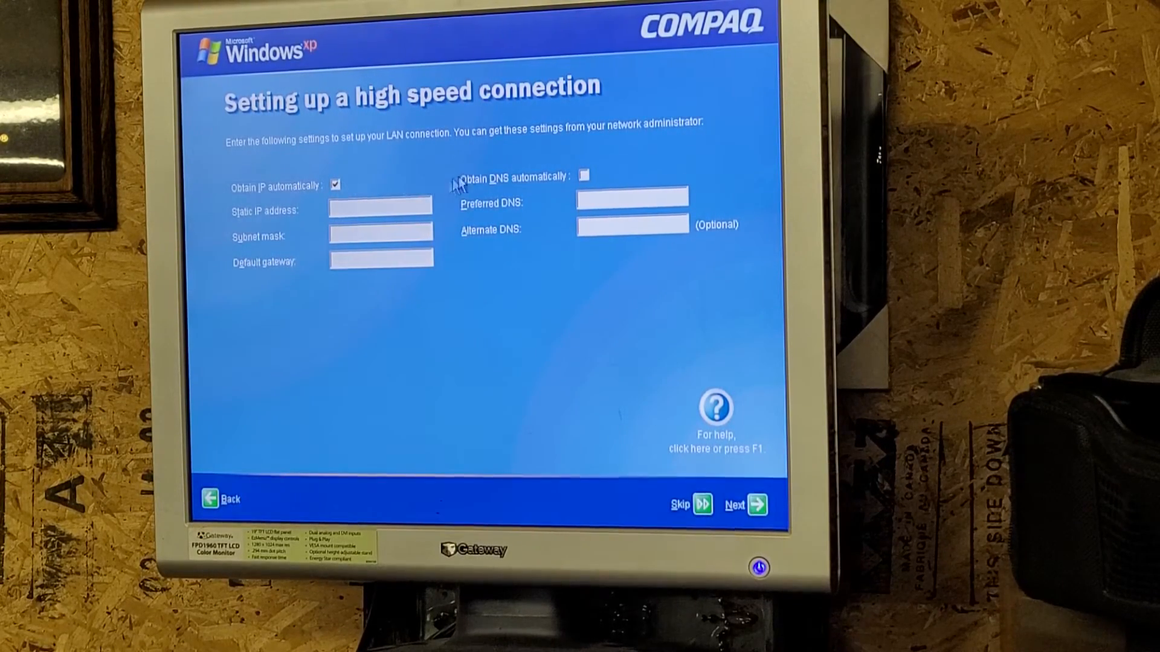
click(584, 175)
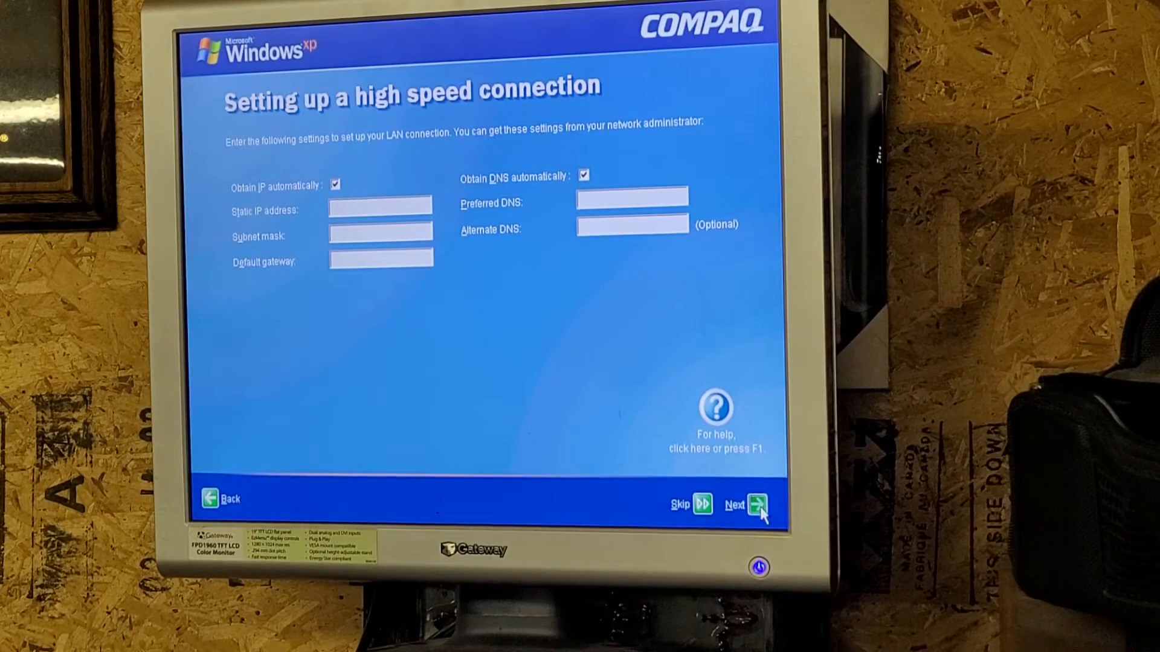
click(755, 505)
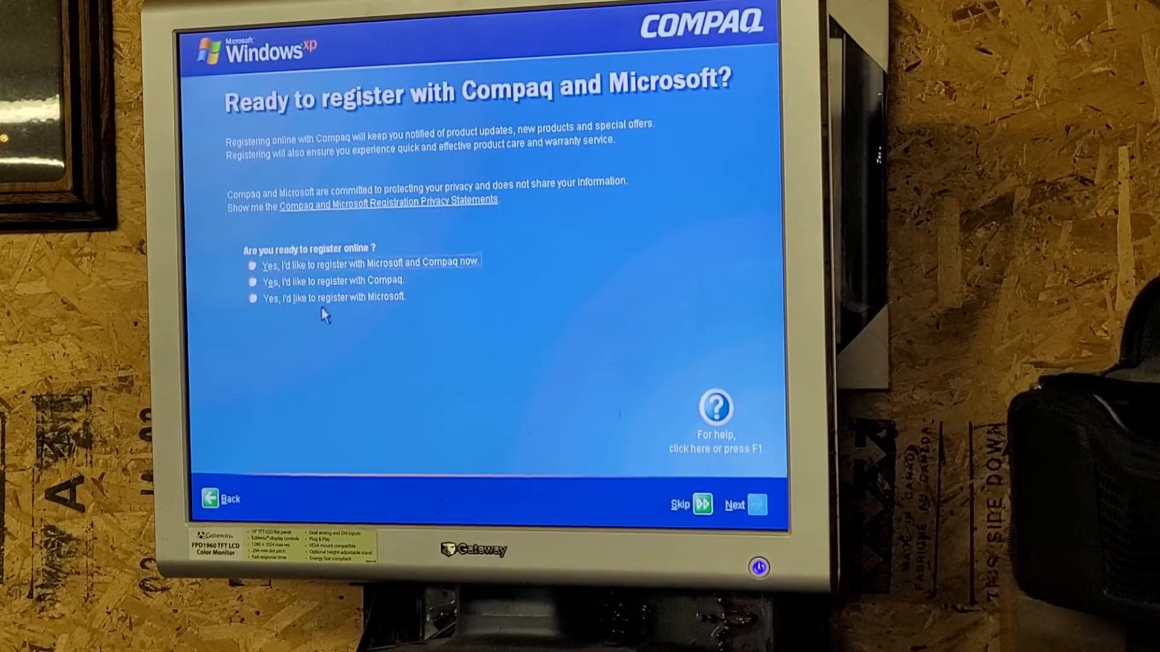
mouse_move(388, 318)
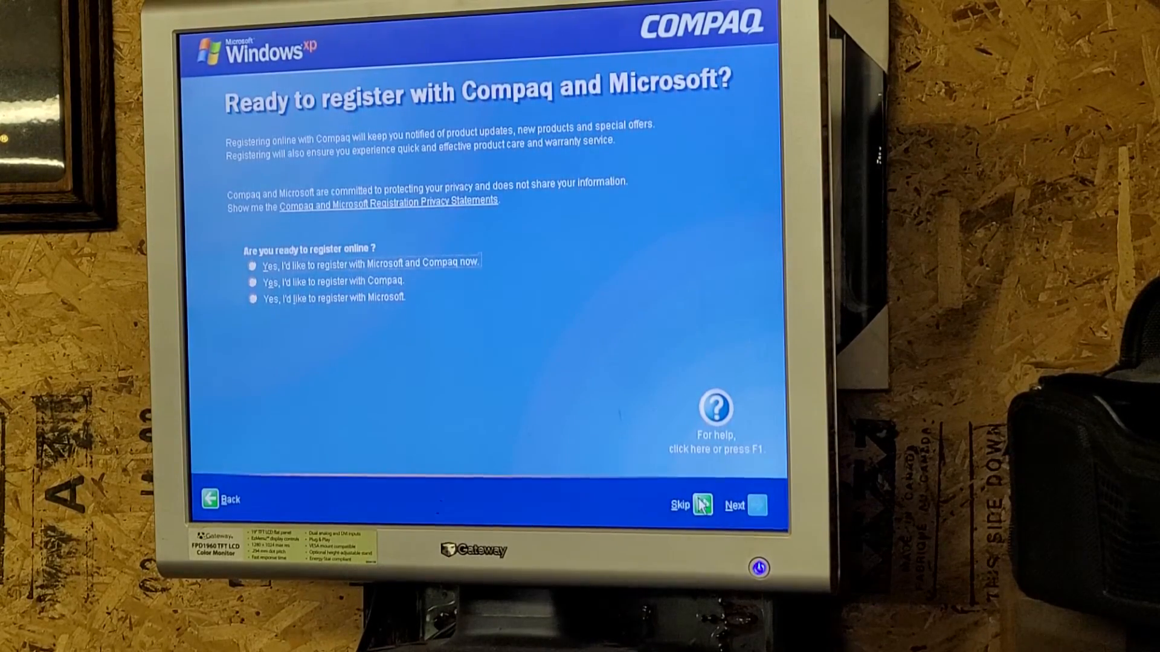
click(679, 505)
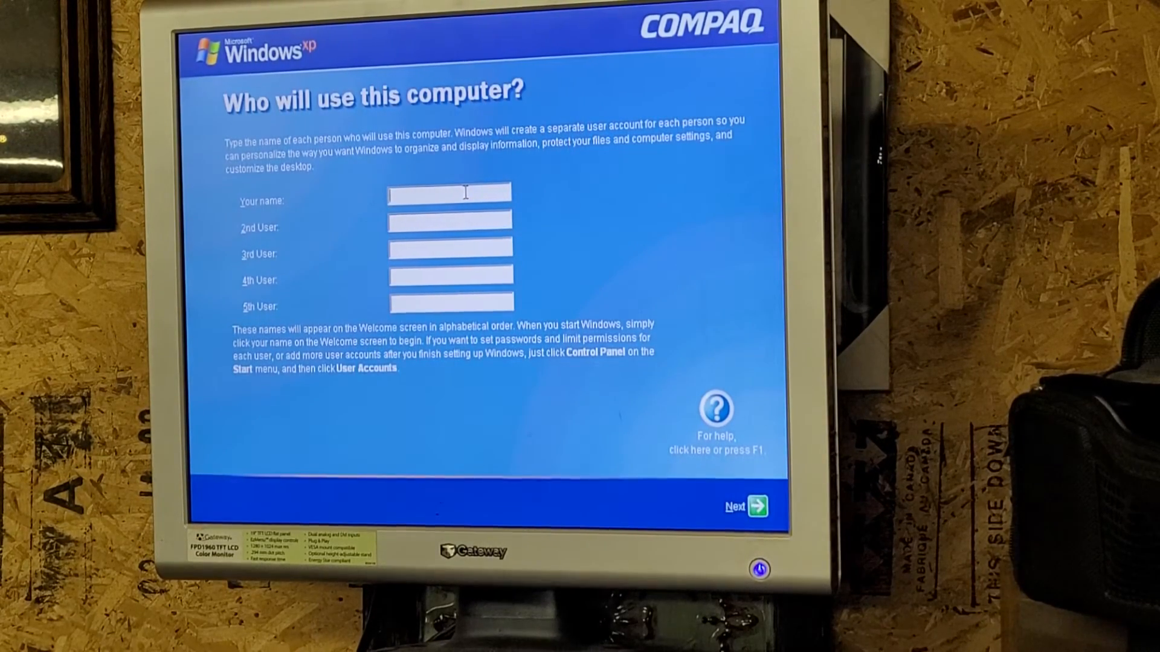
Create the user account named 'Shelrman'
text(Shel)
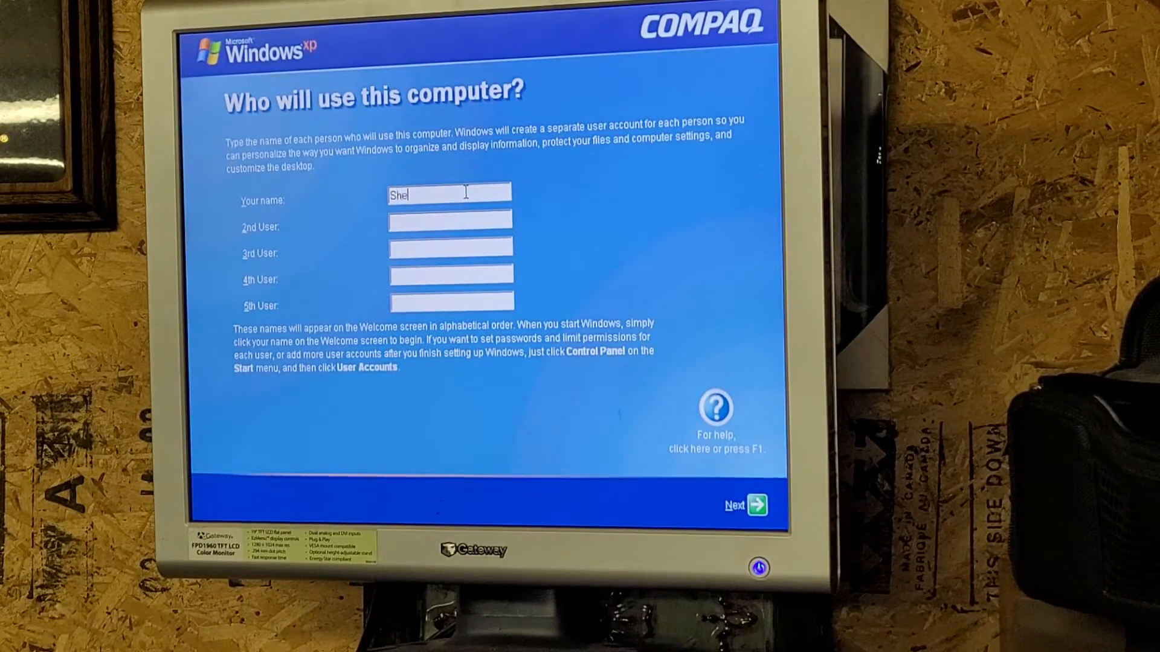
text(rman)
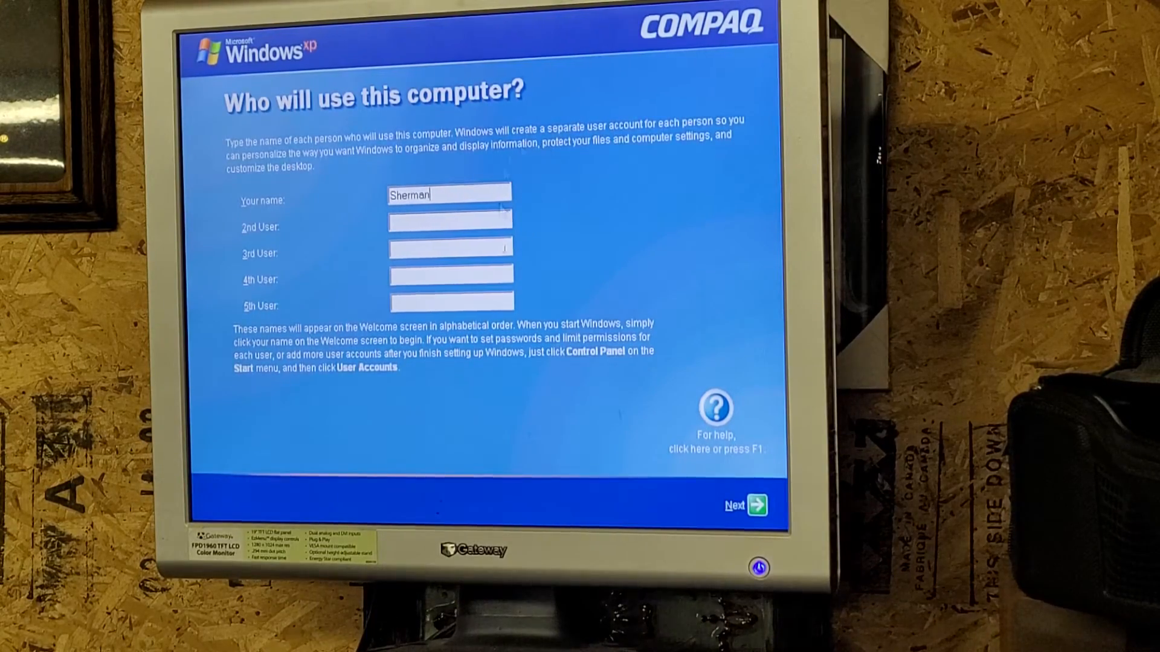
click(752, 504)
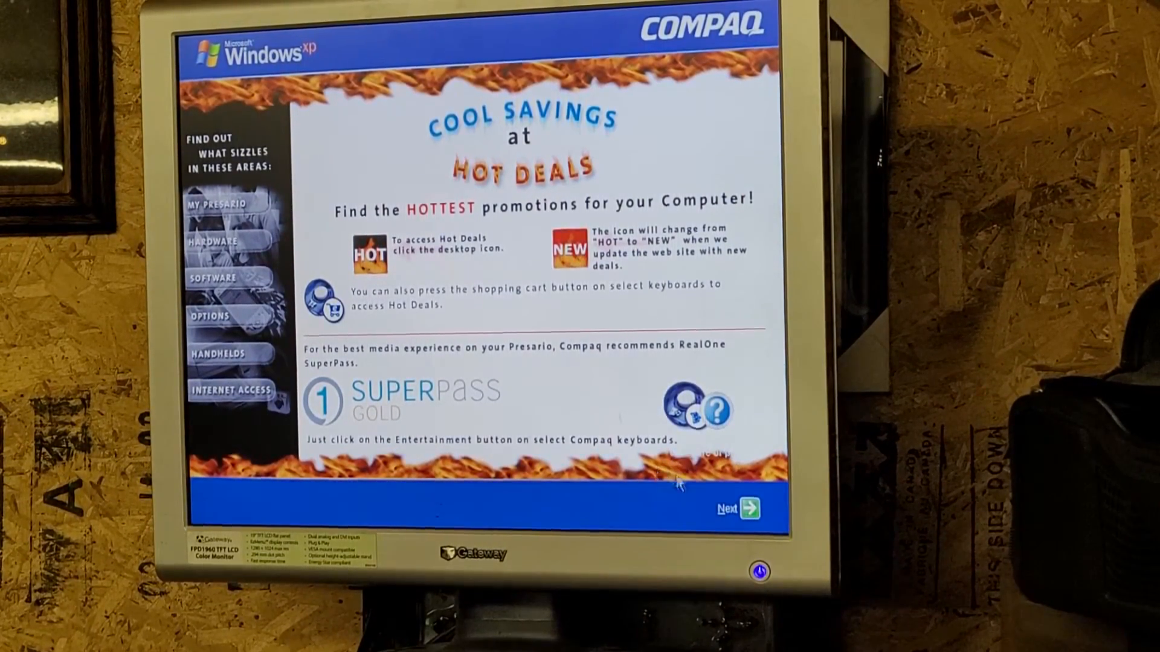
Move past the Hot Deals page and finish the setup wizard
click(754, 508)
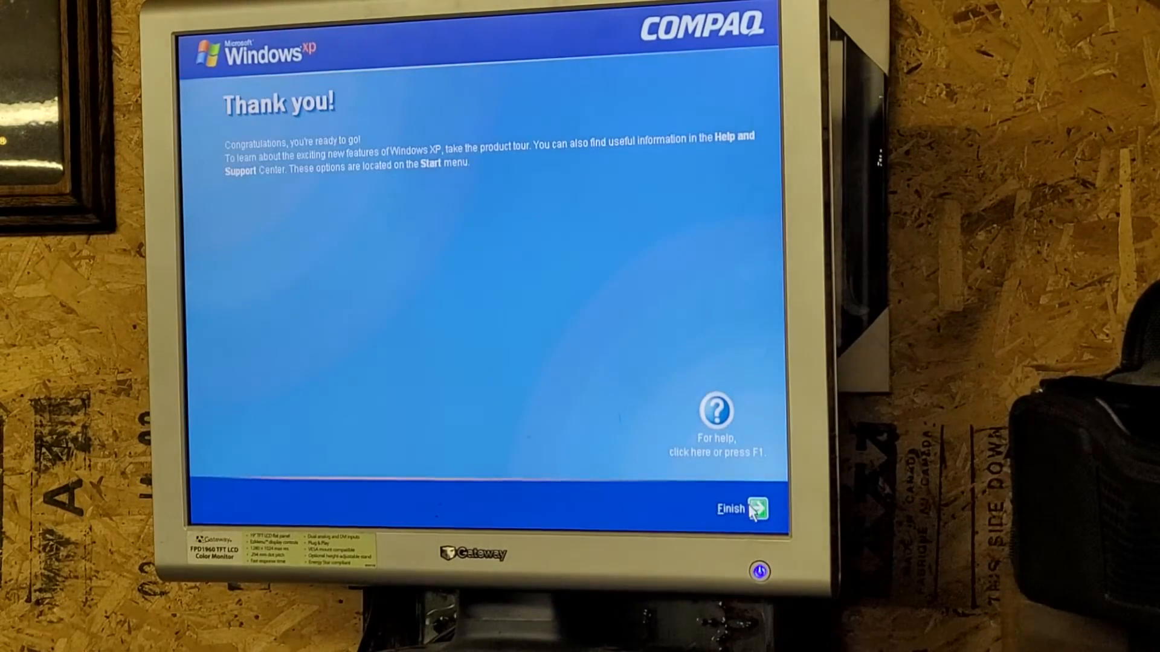
click(755, 509)
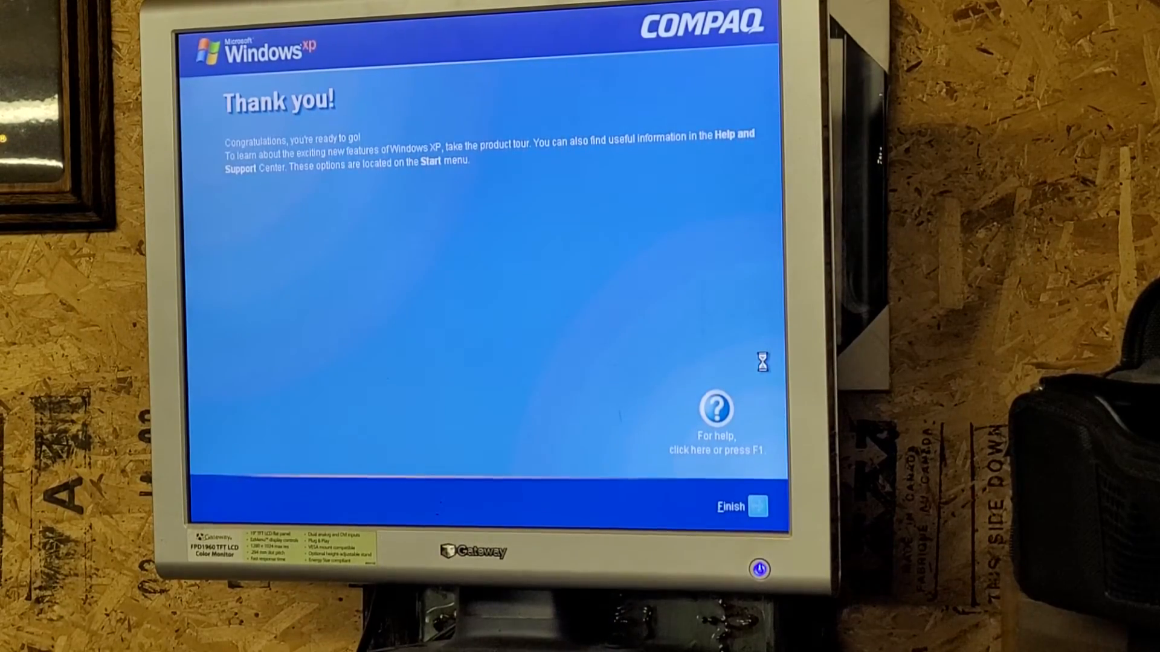
click(755, 507)
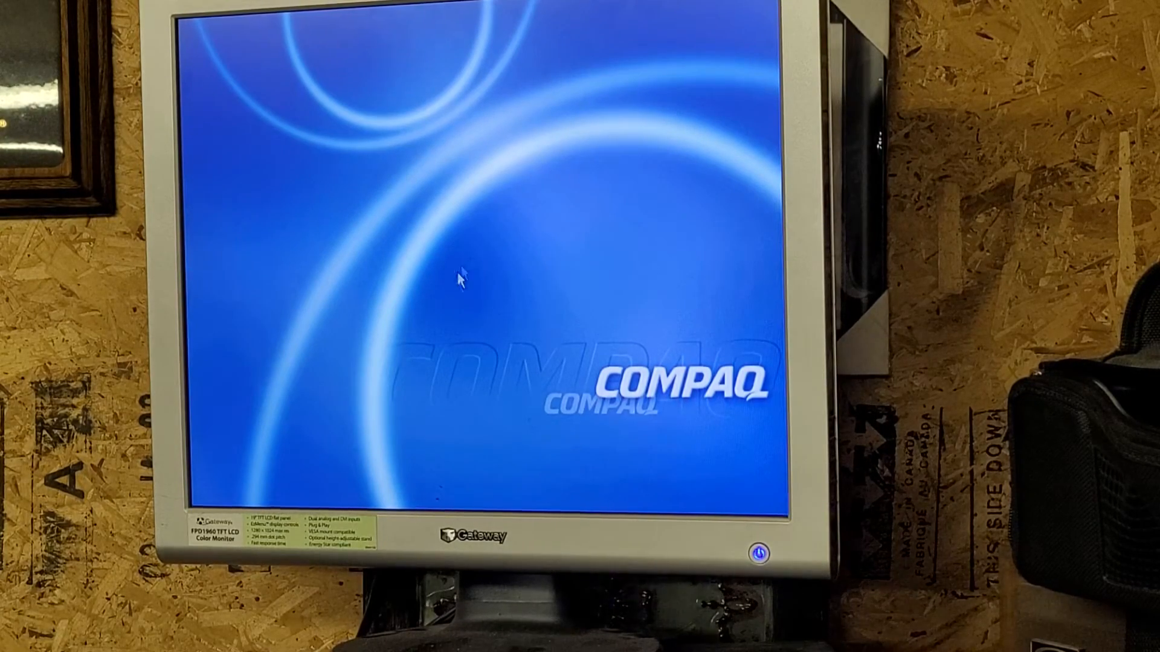
mouse_move(499, 396)
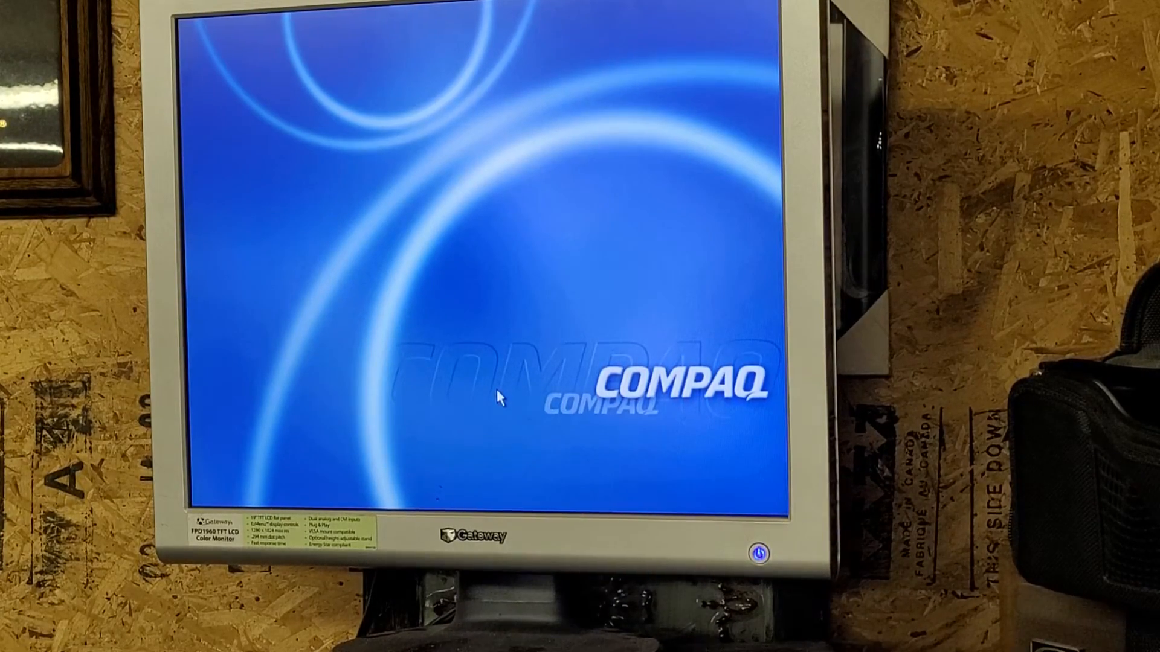
mouse_move(448, 402)
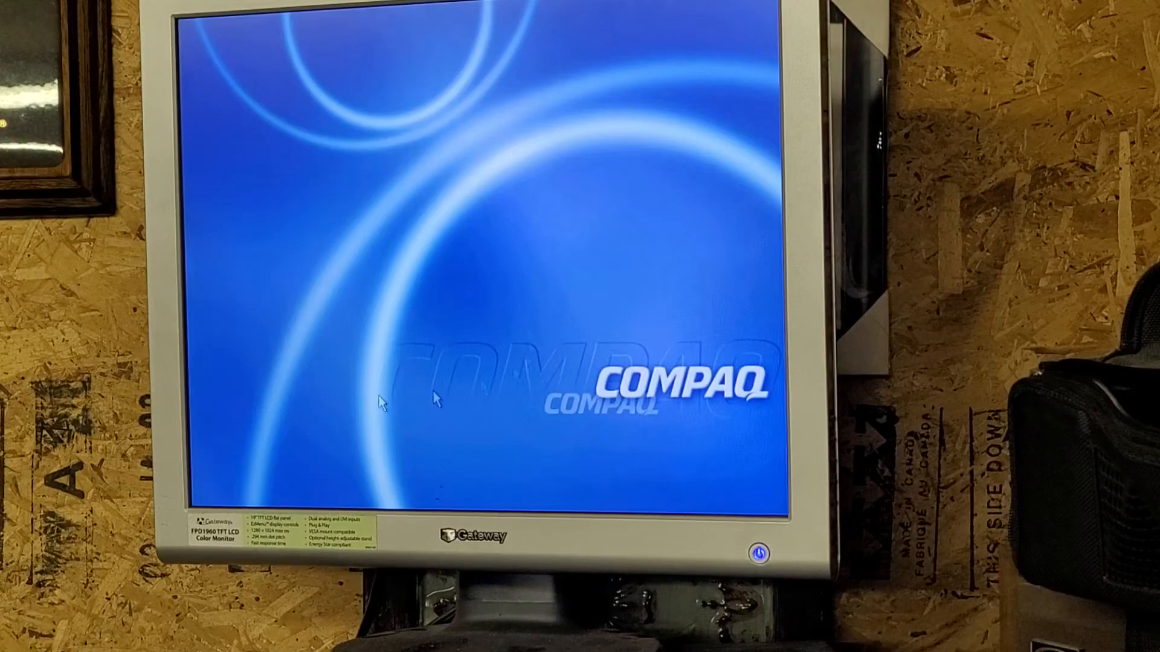
mouse_move(579, 246)
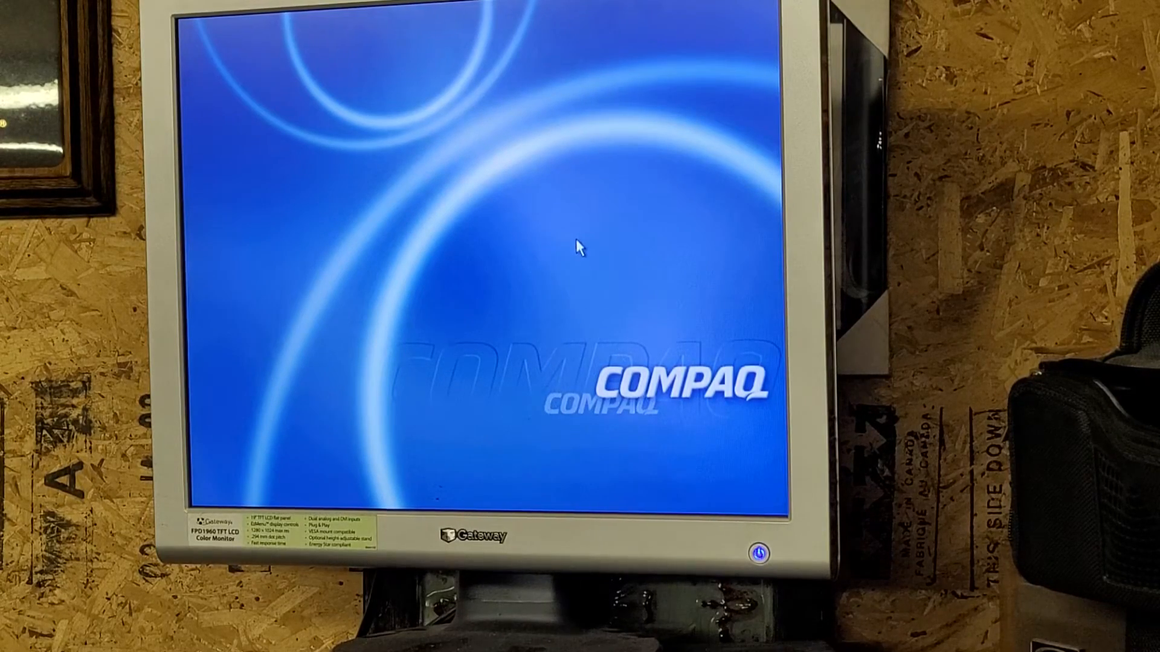
mouse_move(563, 87)
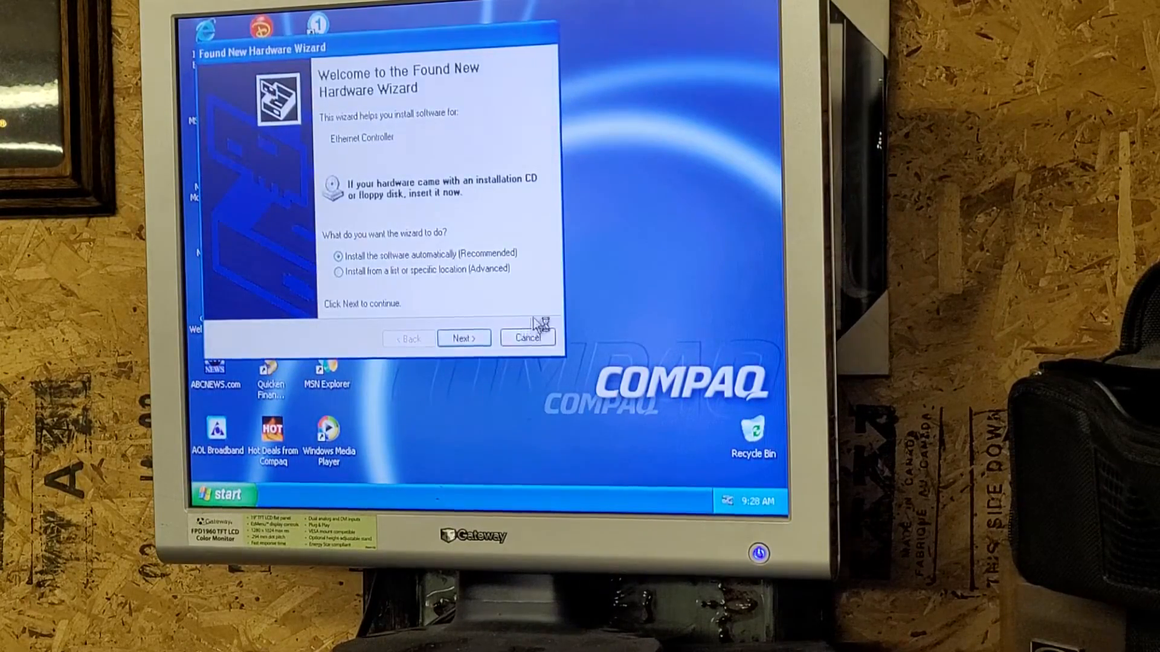
Cancel the Ethernet and Multimedia Audio Controller hardware wizards and dismiss the installation problem notice
click(527, 337)
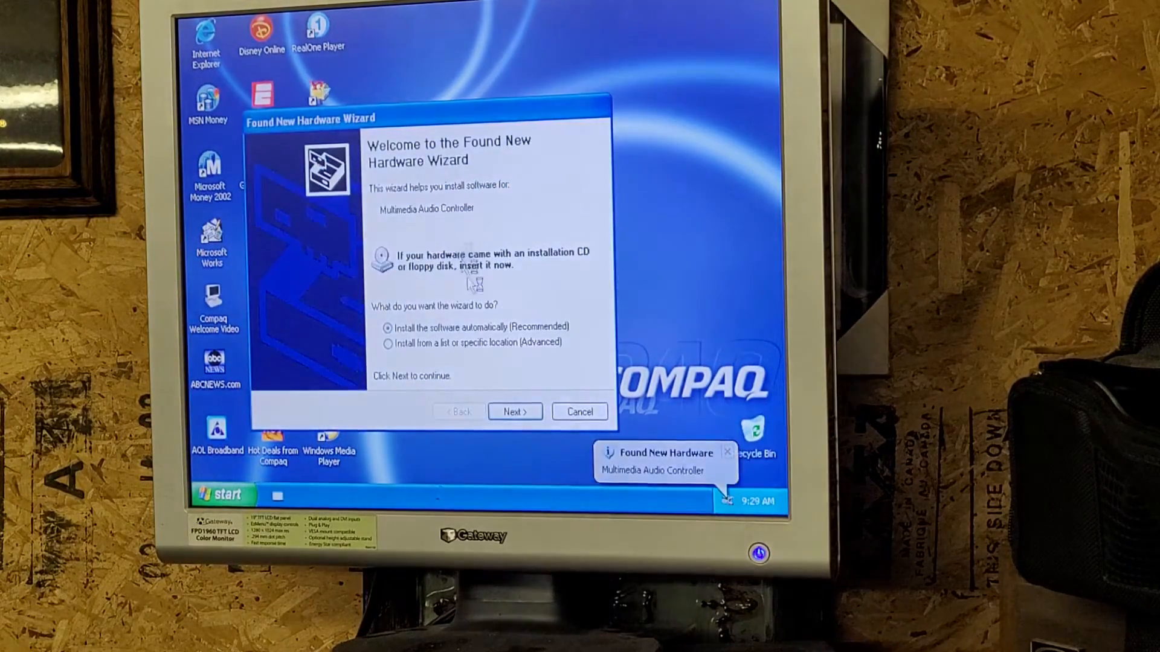
click(580, 412)
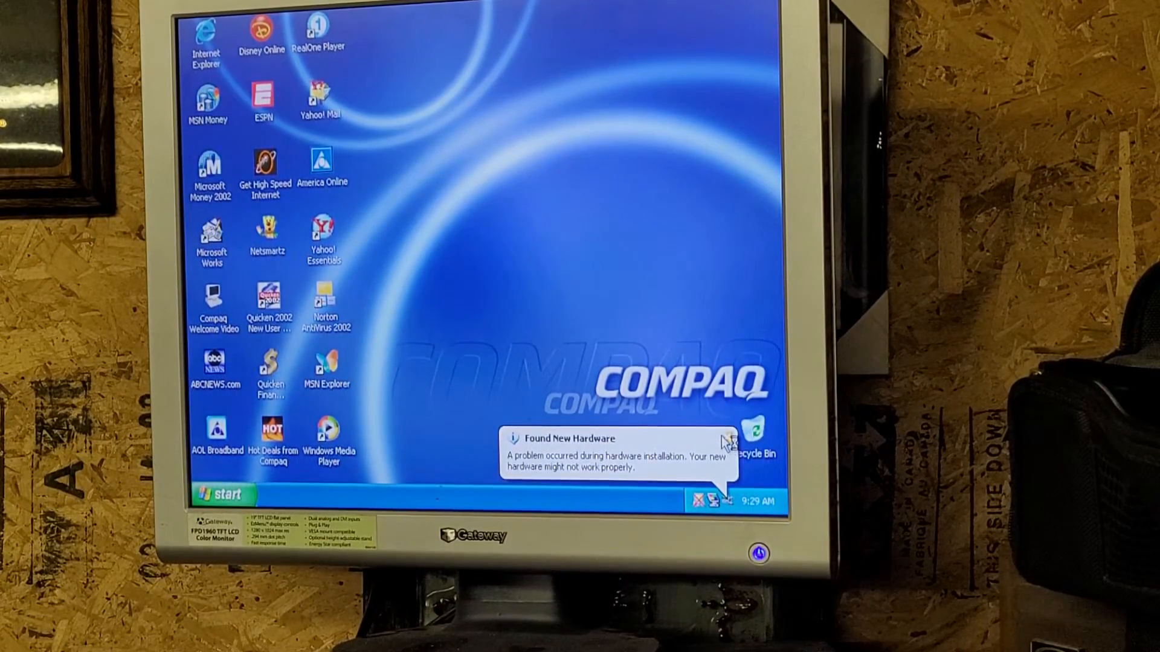
click(224, 494)
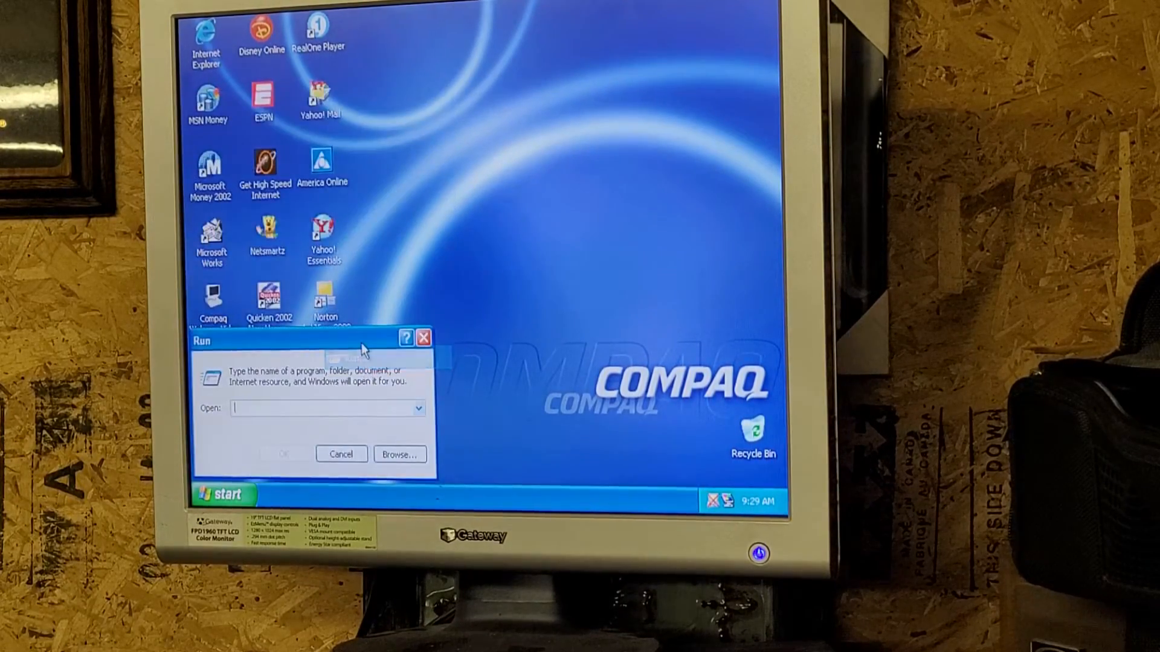
mouse_move(481, 310)
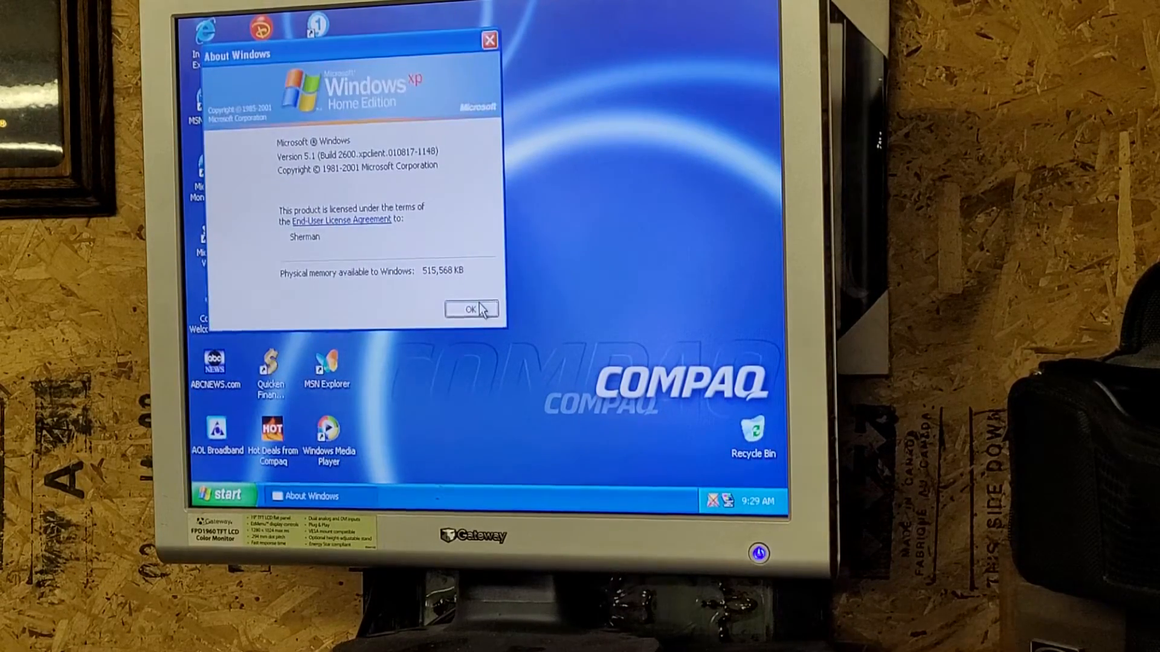
Close About Windows, launch msi to view System Summary, dismiss activation reminder, and close
click(470, 308)
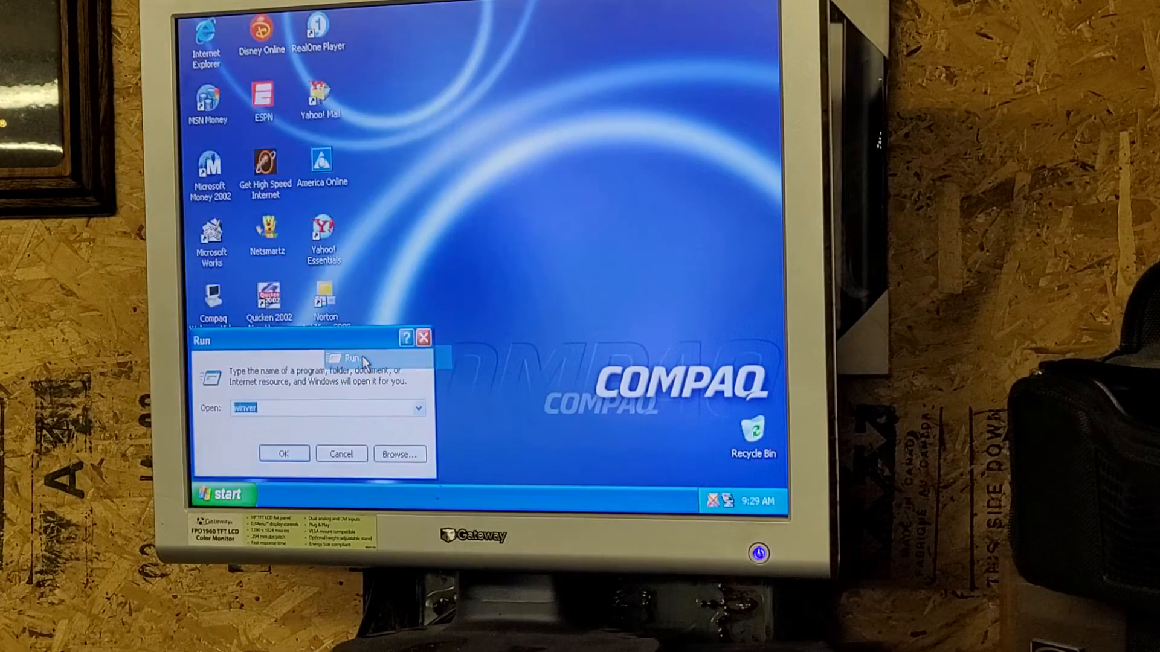
text(msi)
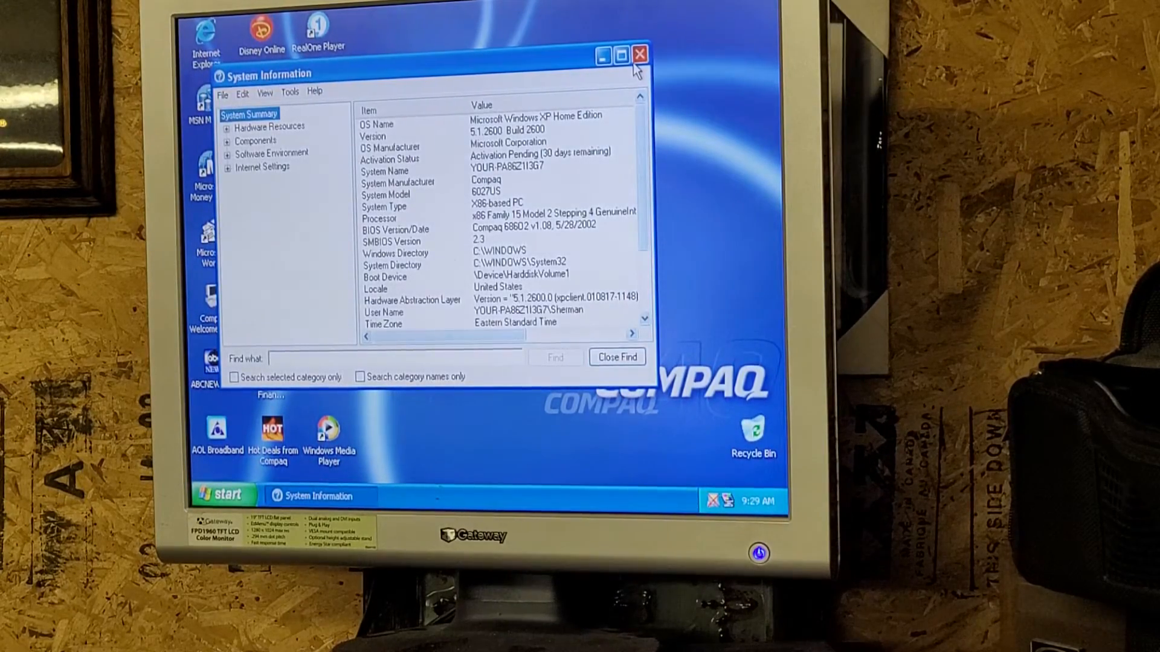
click(619, 54)
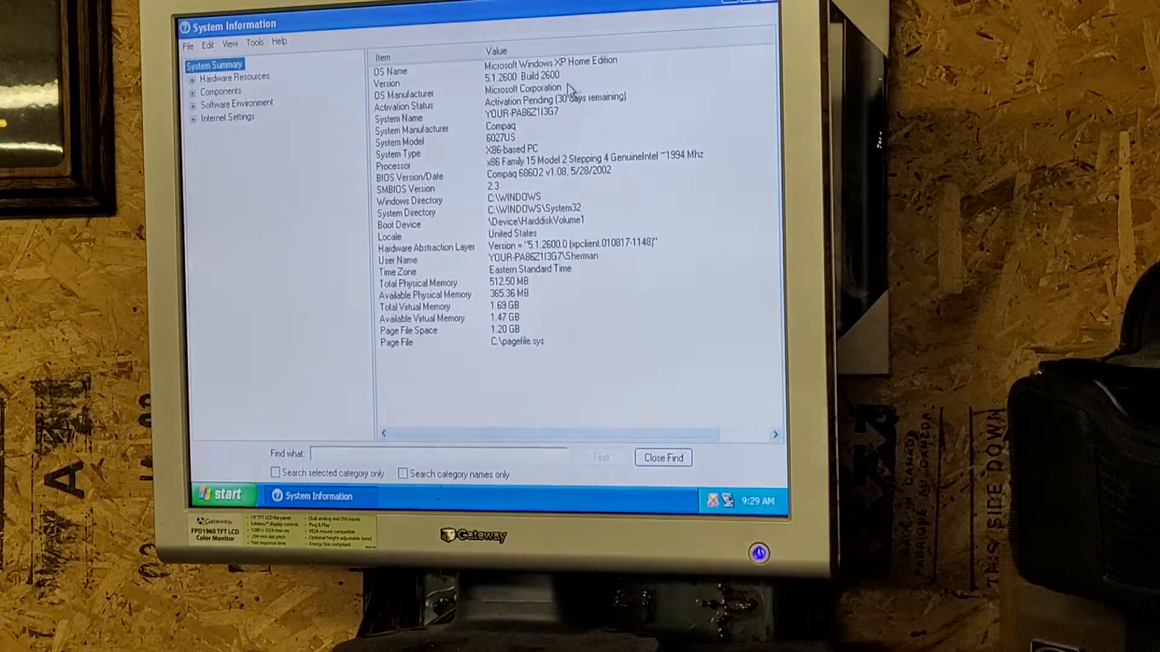
mouse_move(581, 119)
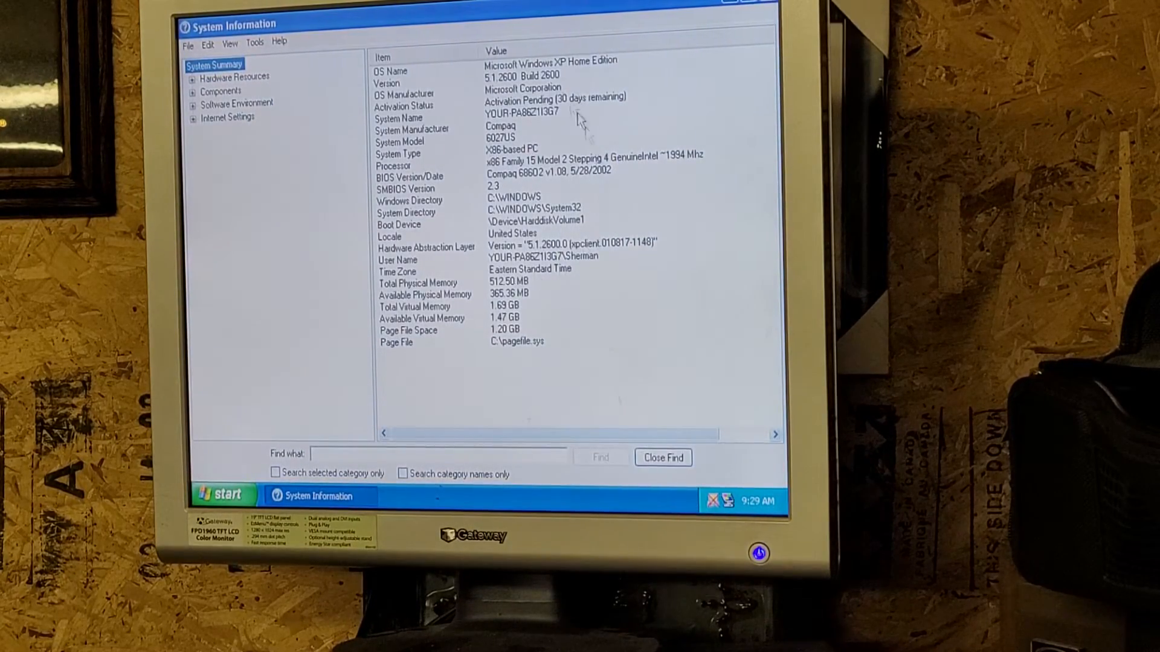
mouse_move(554, 118)
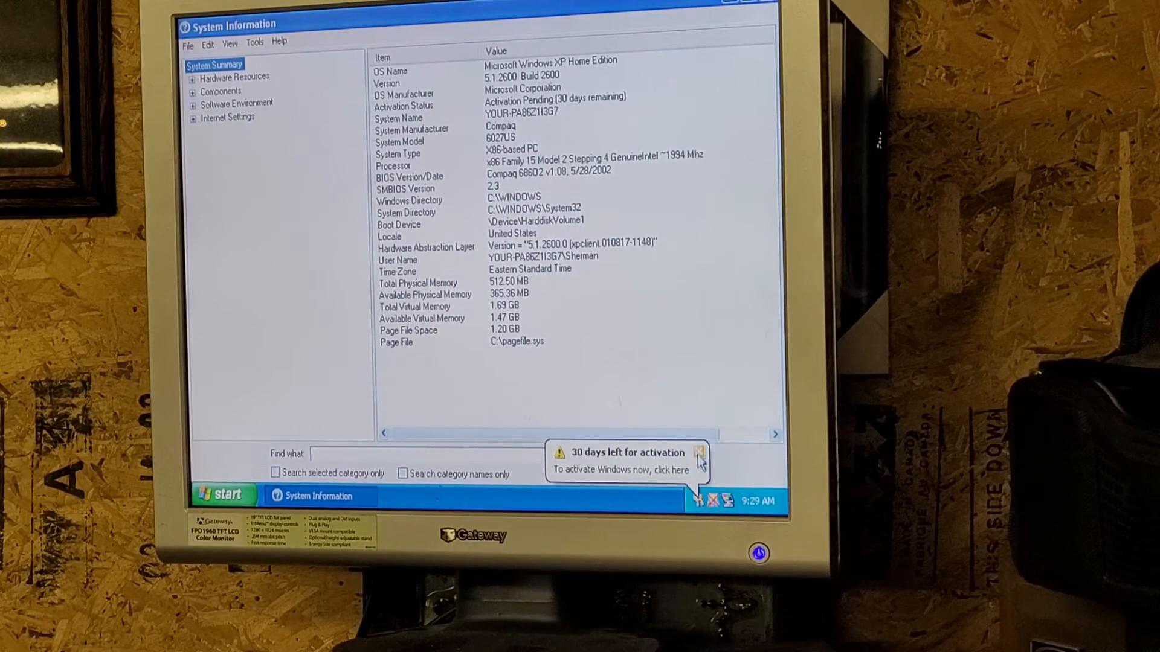
click(699, 452)
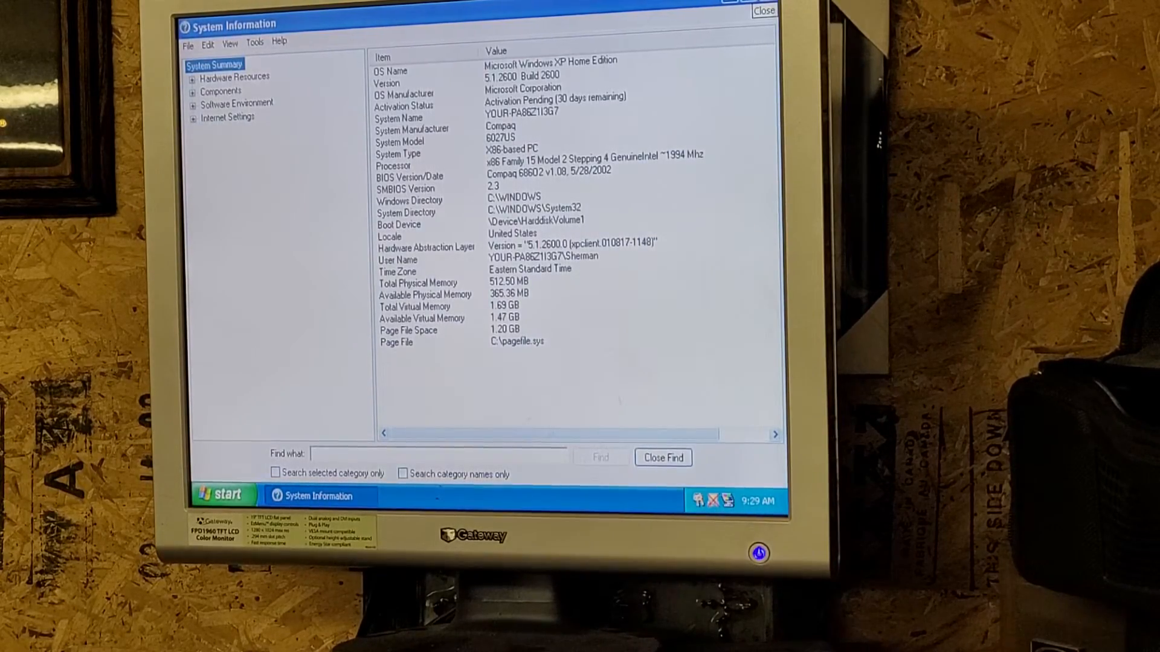
click(763, 11)
text(dxdi)
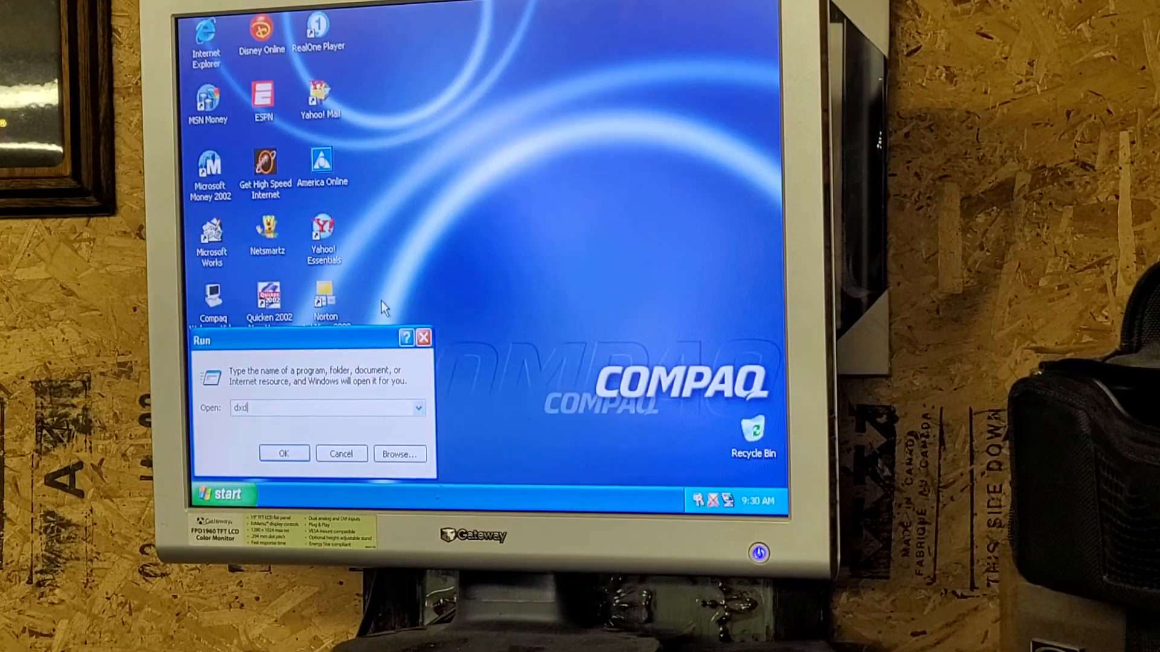
Run dxdiag to confirm DirectX 8.1 and 504 MB RAM, then close it
click(284, 454)
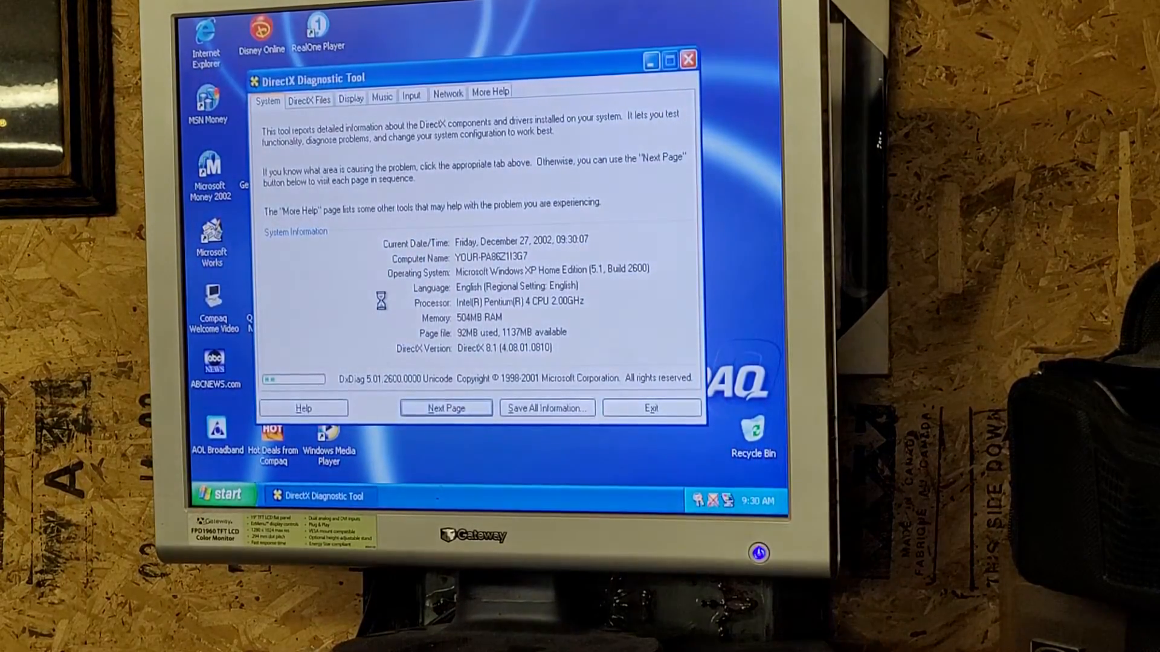
mouse_move(517, 240)
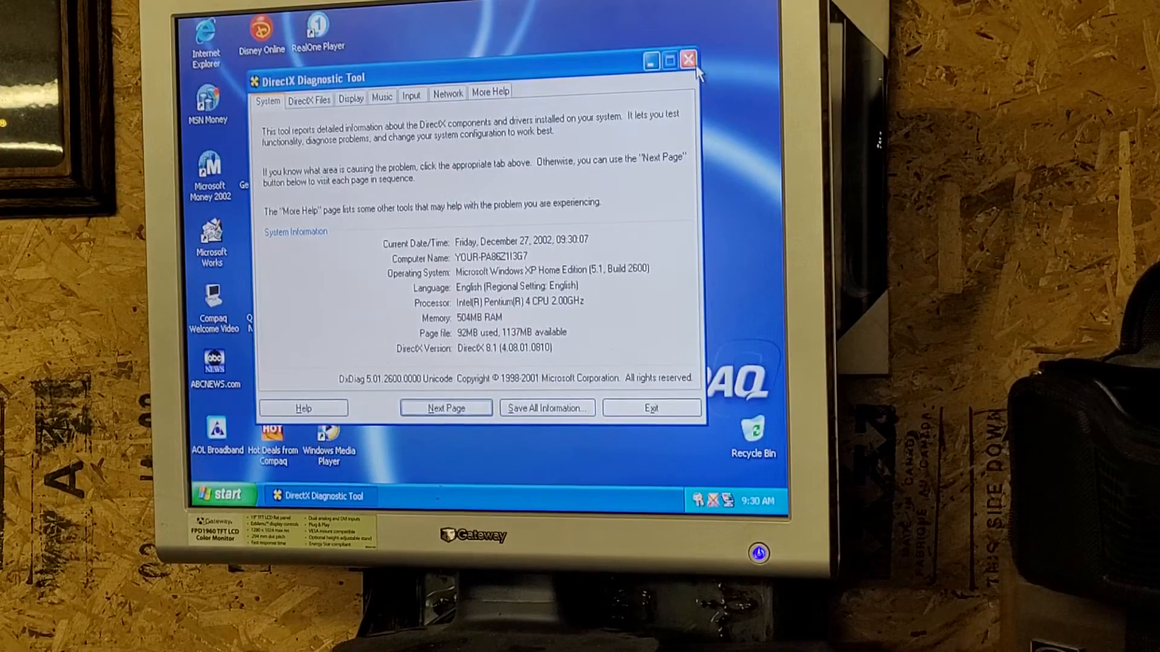
click(221, 494)
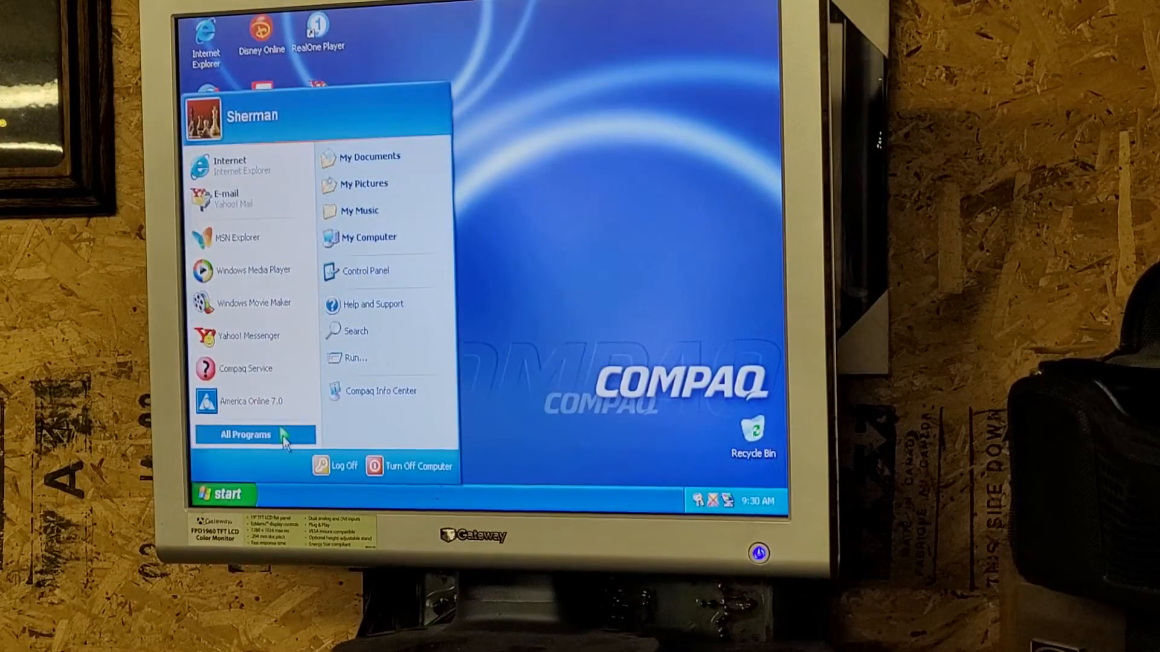
mouse_move(381, 391)
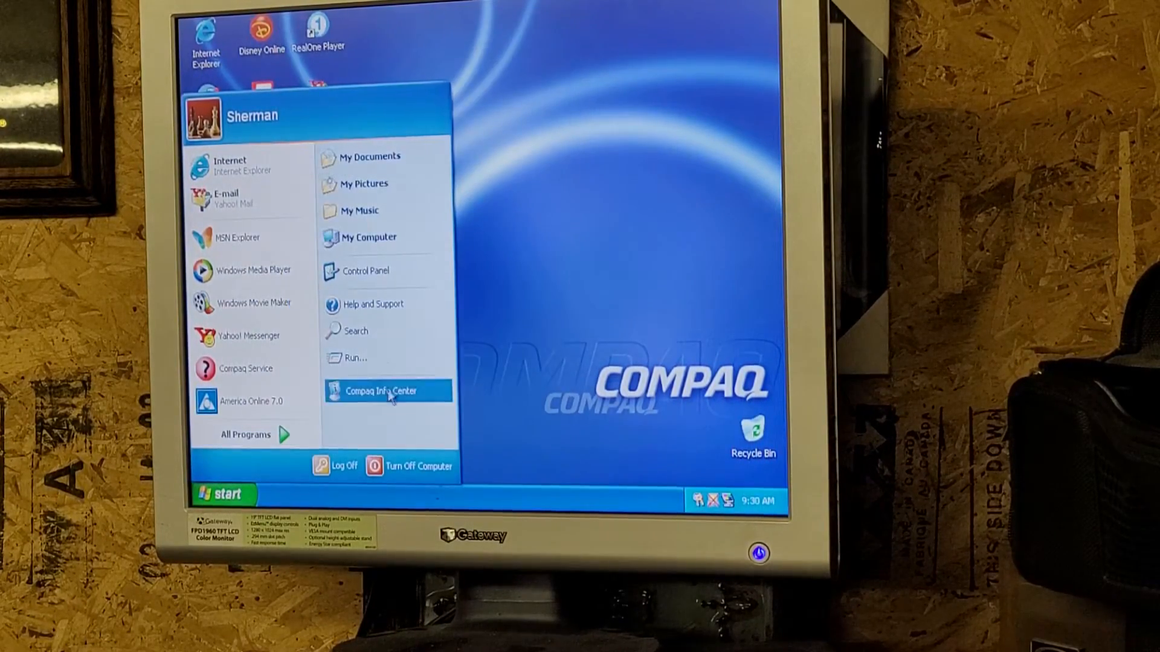
Open Compaq Info Center and scroll down the About My PC page
click(381, 391)
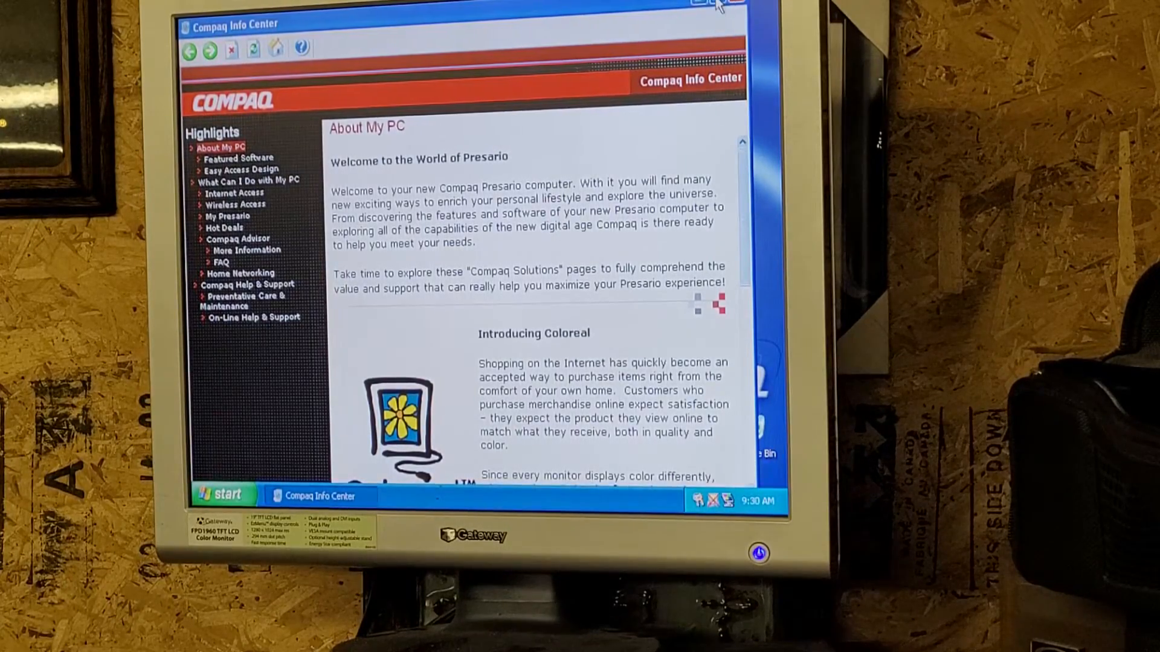
scroll(down, 3)
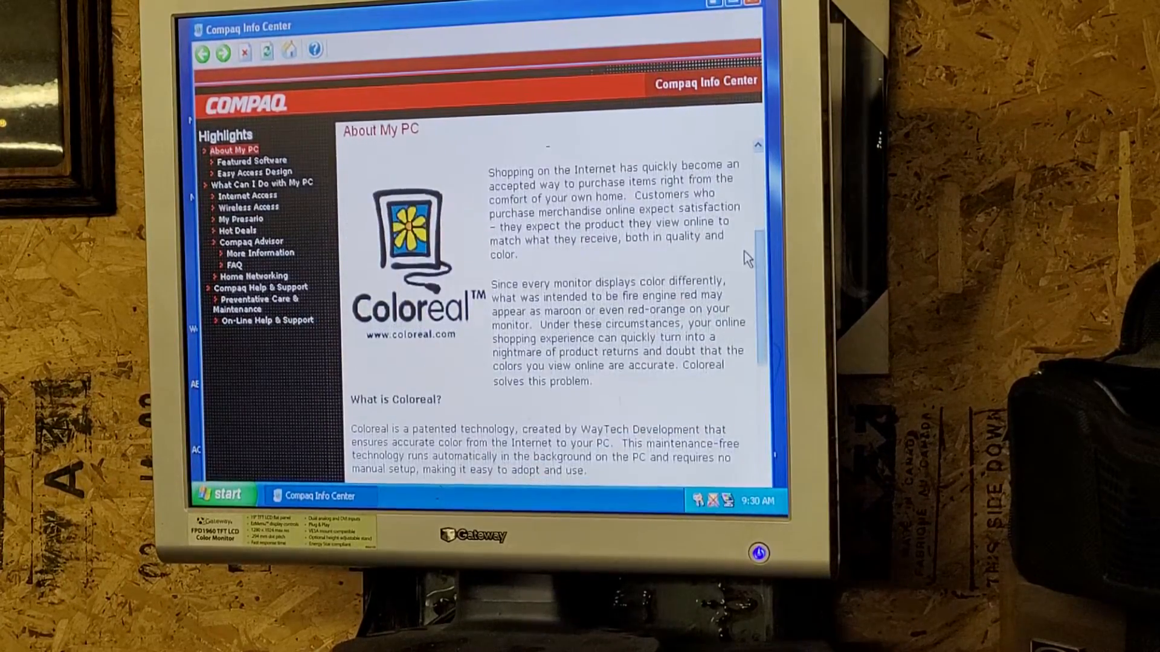
scroll(down, 3)
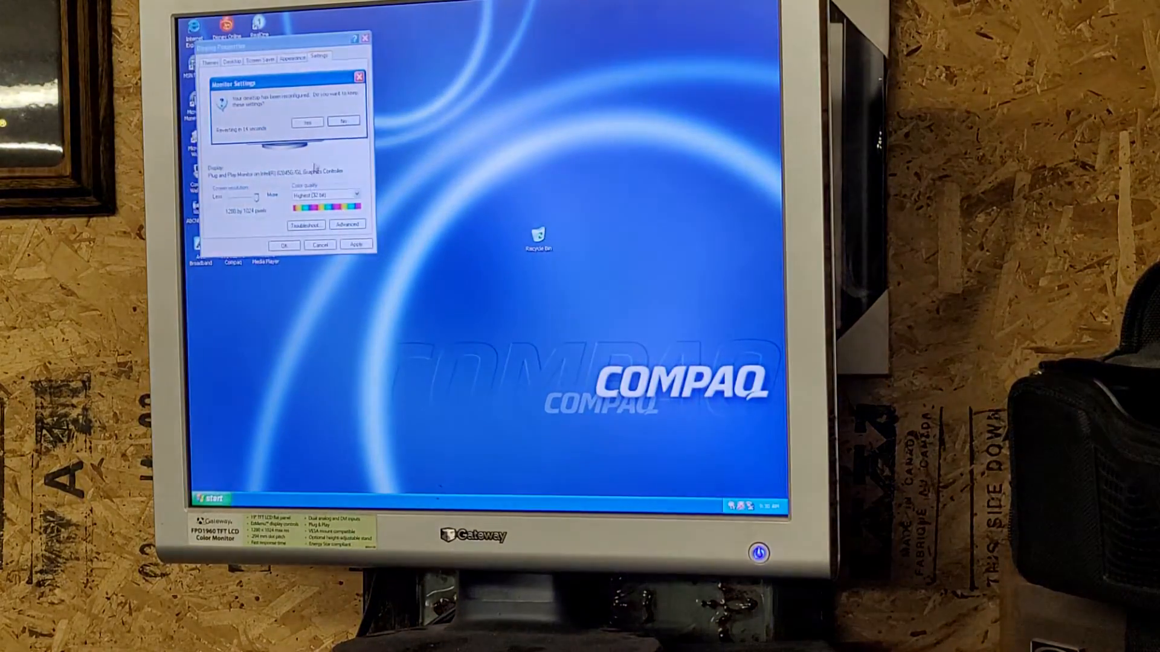
Keep the new display settings, then drop the resolution to 800 by 600 and apply
click(307, 122)
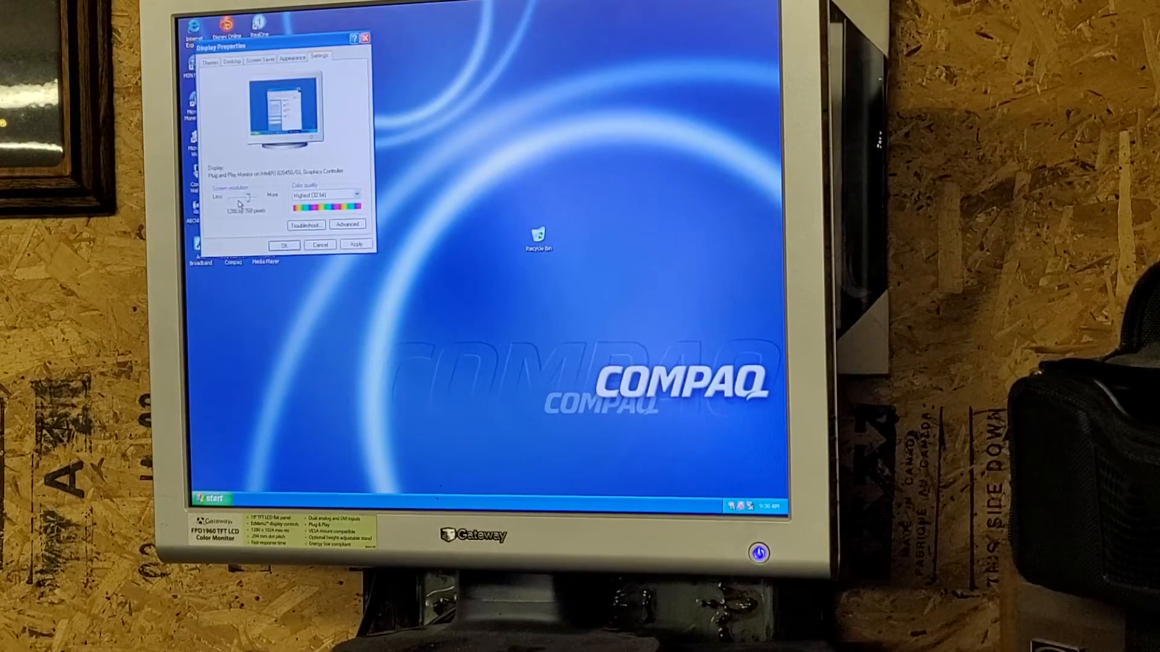
drag(244, 198, 230, 198)
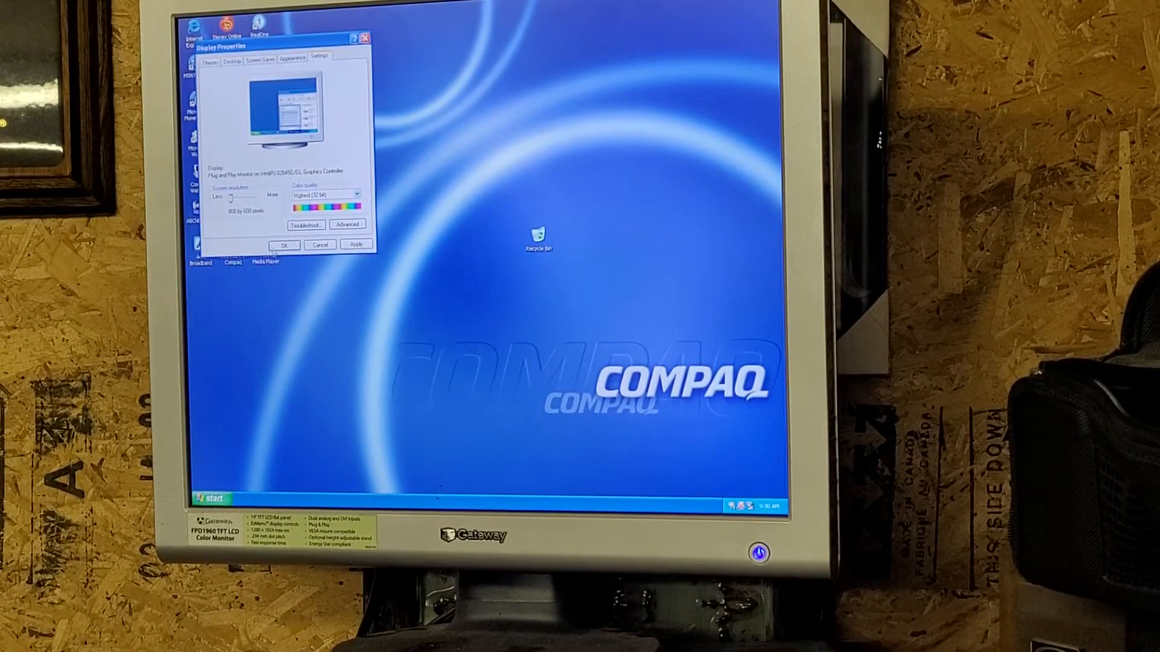
click(356, 244)
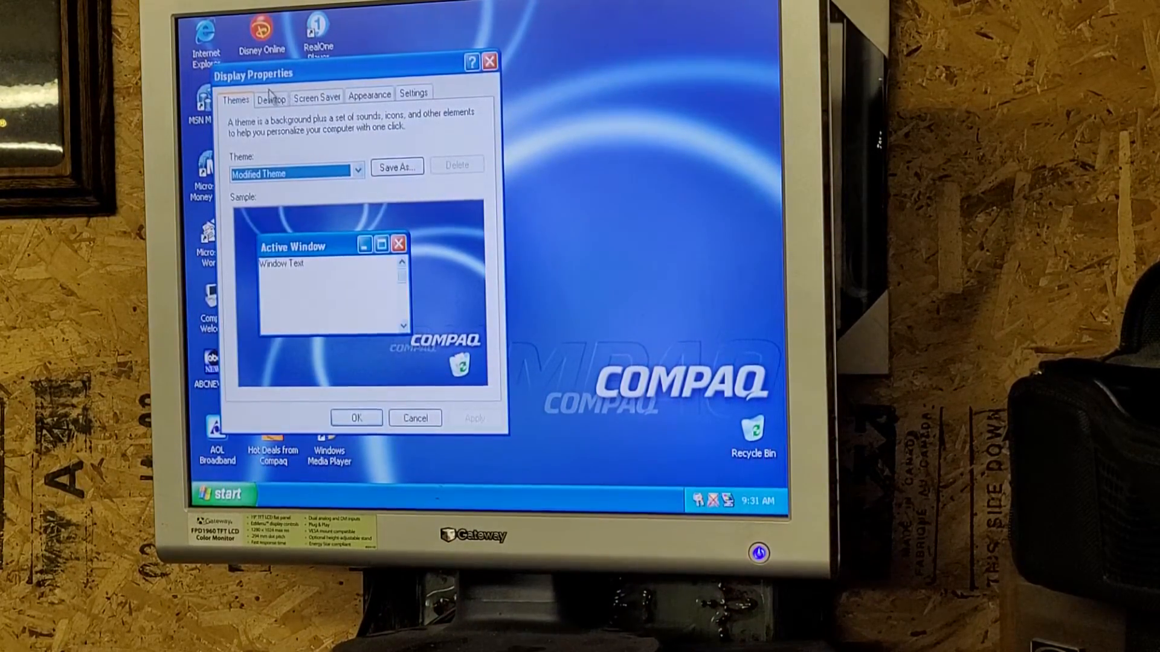
Browse the desktop background list, keeping Compaq Sapphire
click(270, 97)
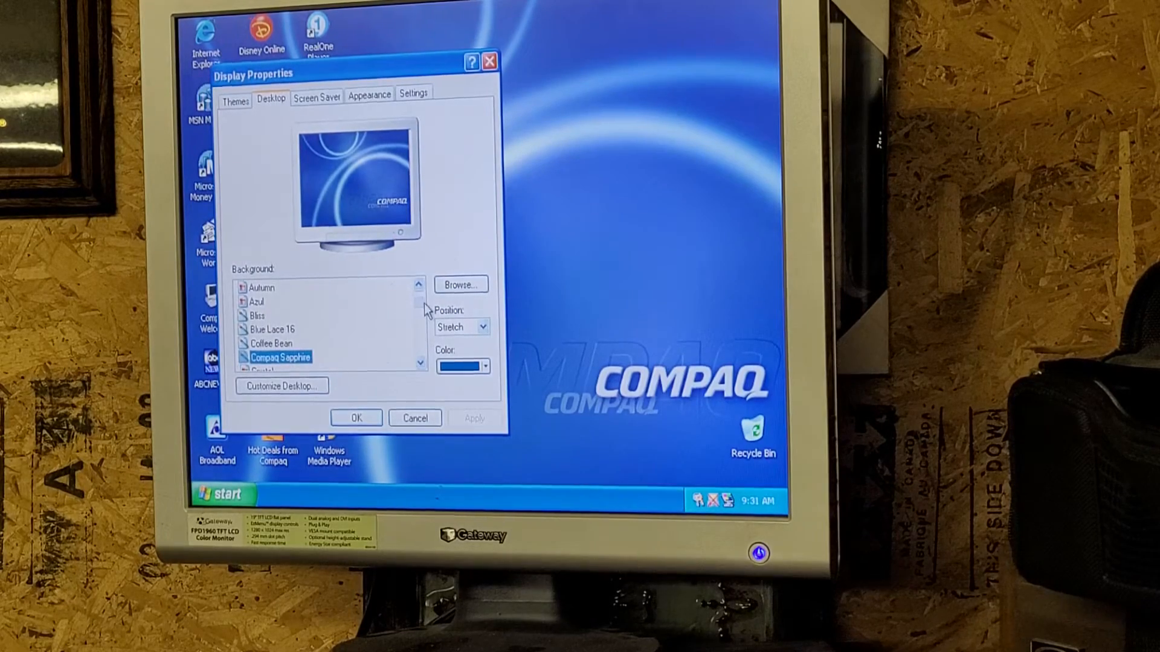
scroll(up, 3)
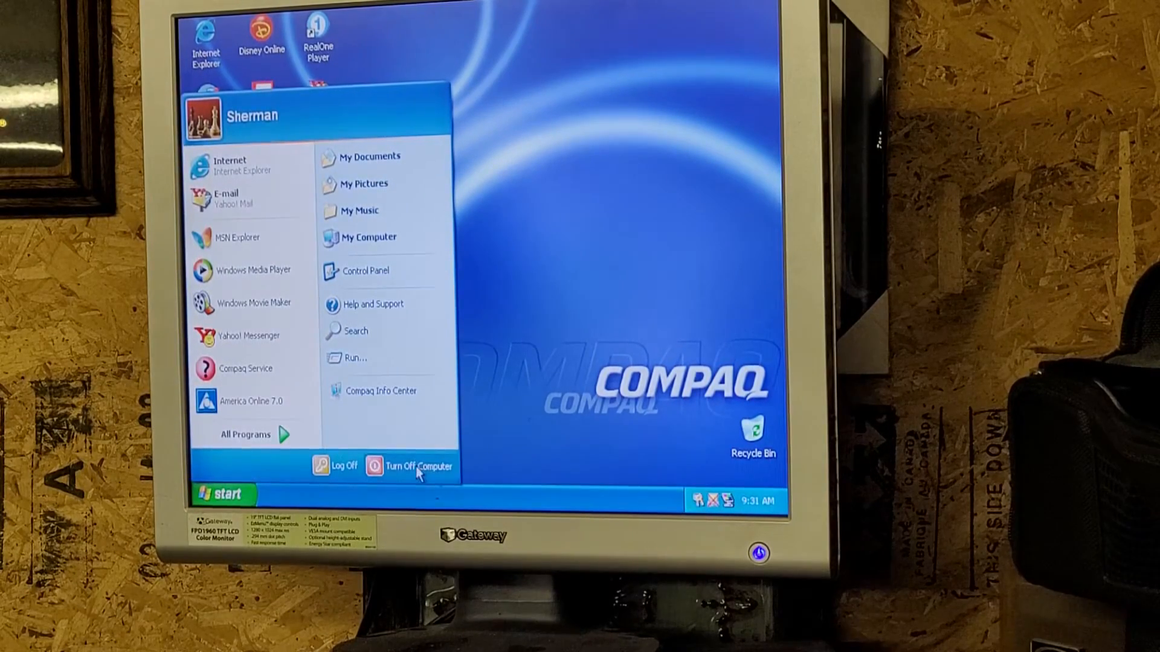
Choose Turn Off to shut down Windows XP
click(466, 207)
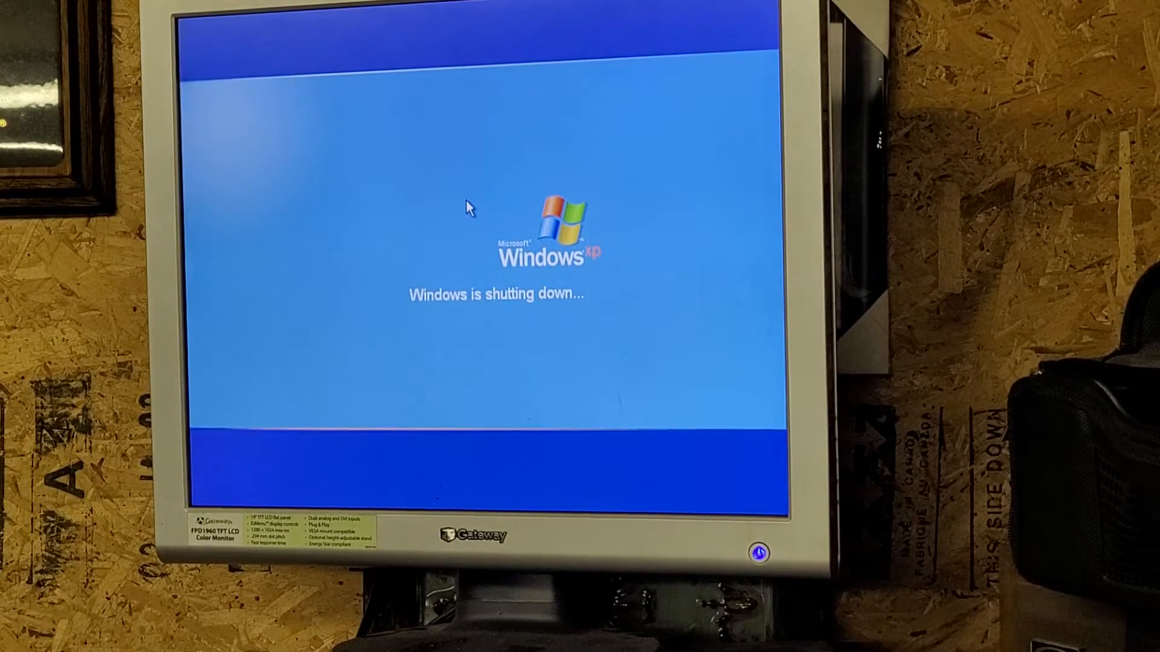
mouse_move(457, 91)
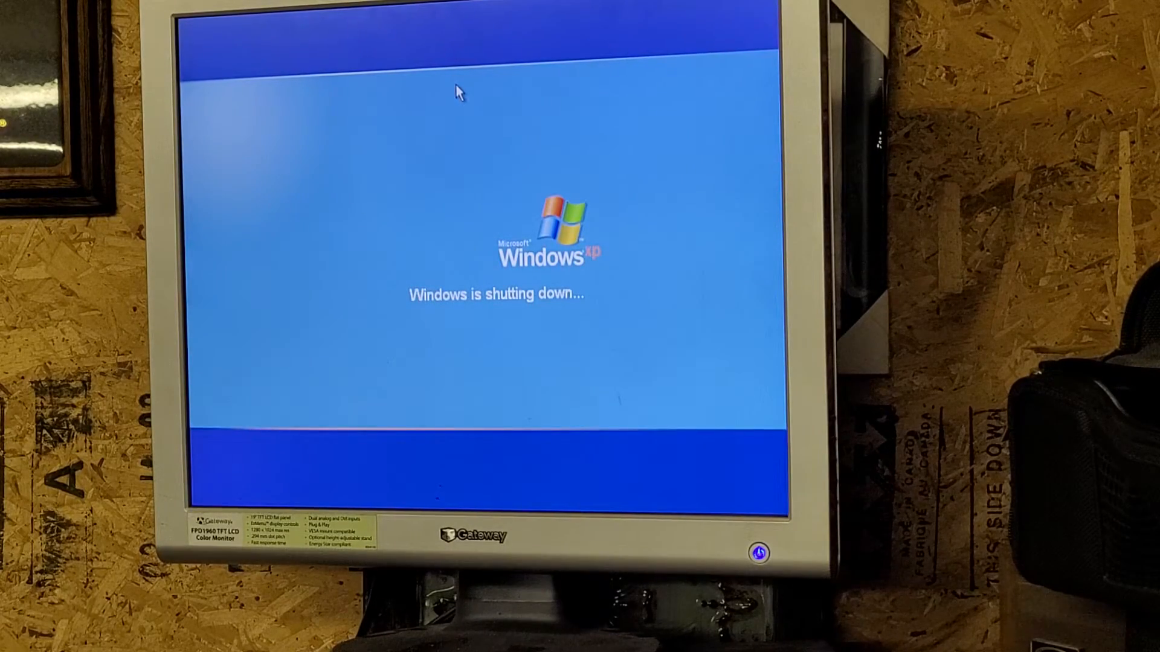